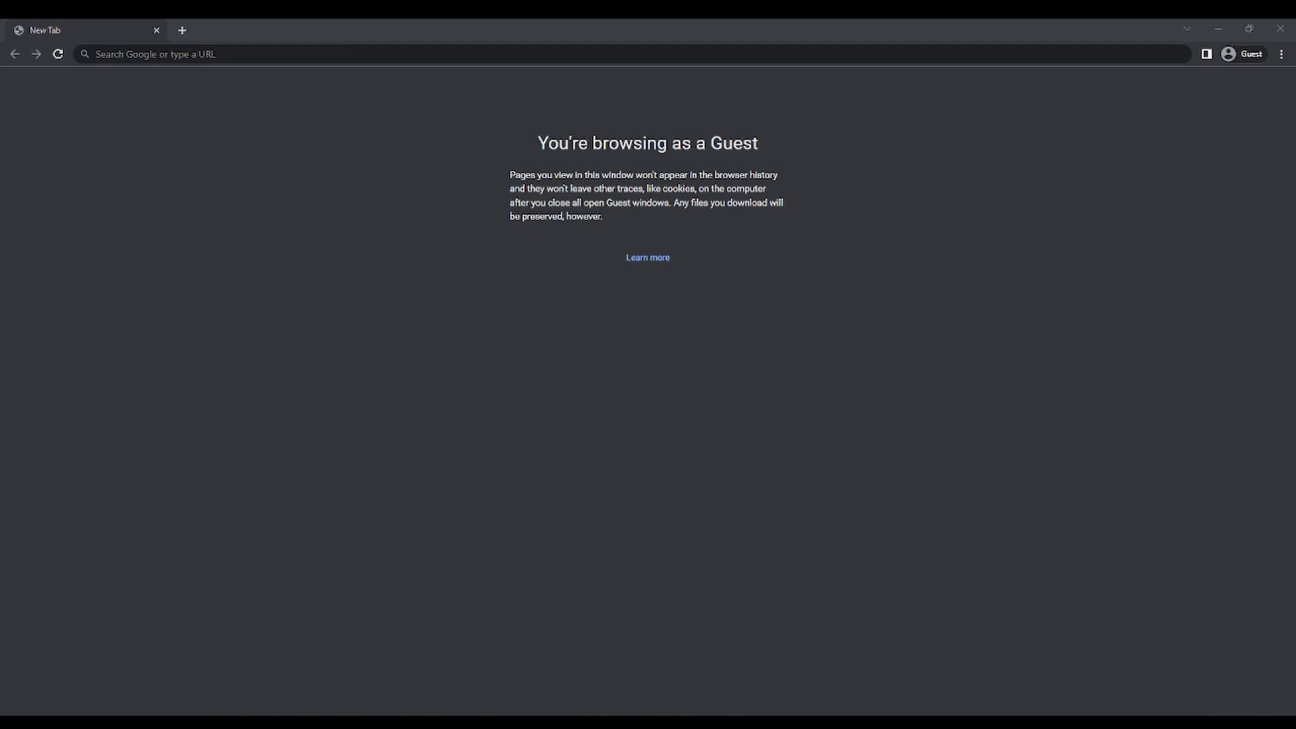
mouse_move(320, 34)
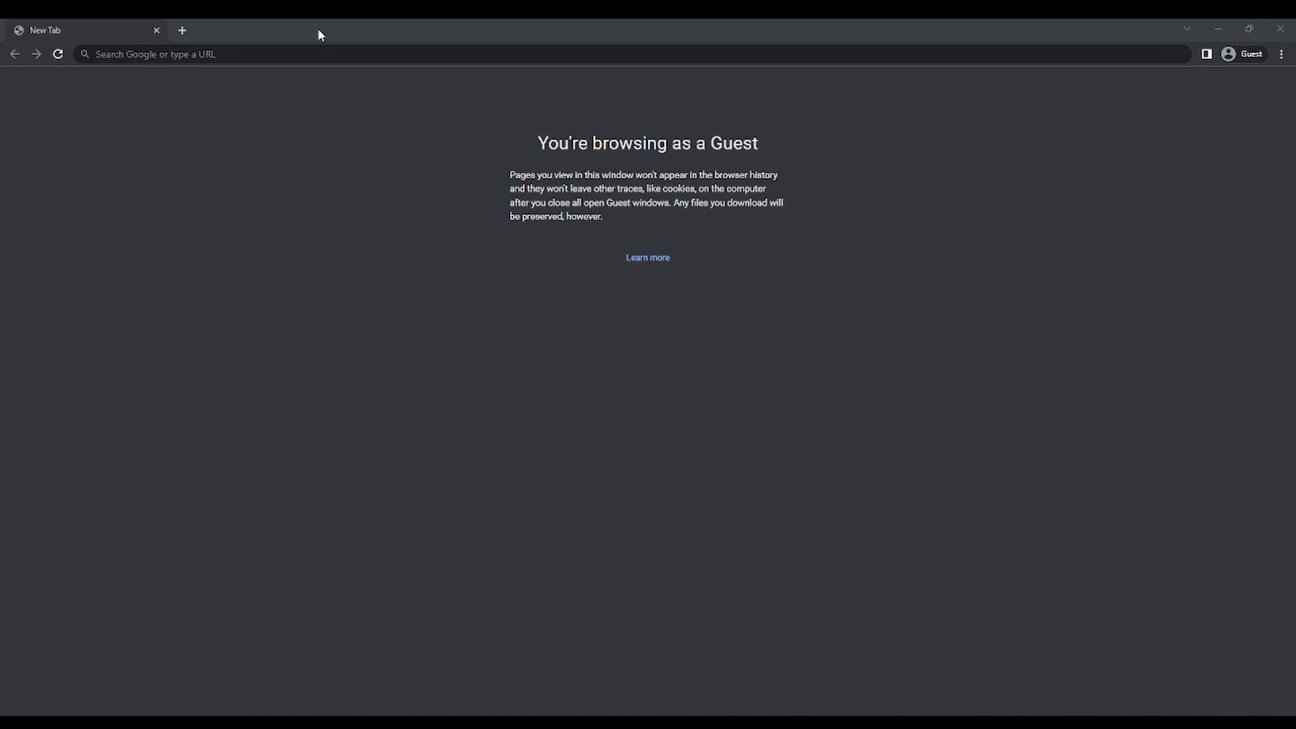
Step: Search 'esc config' in the address bar to reach esc-configurator.com
text(esc)
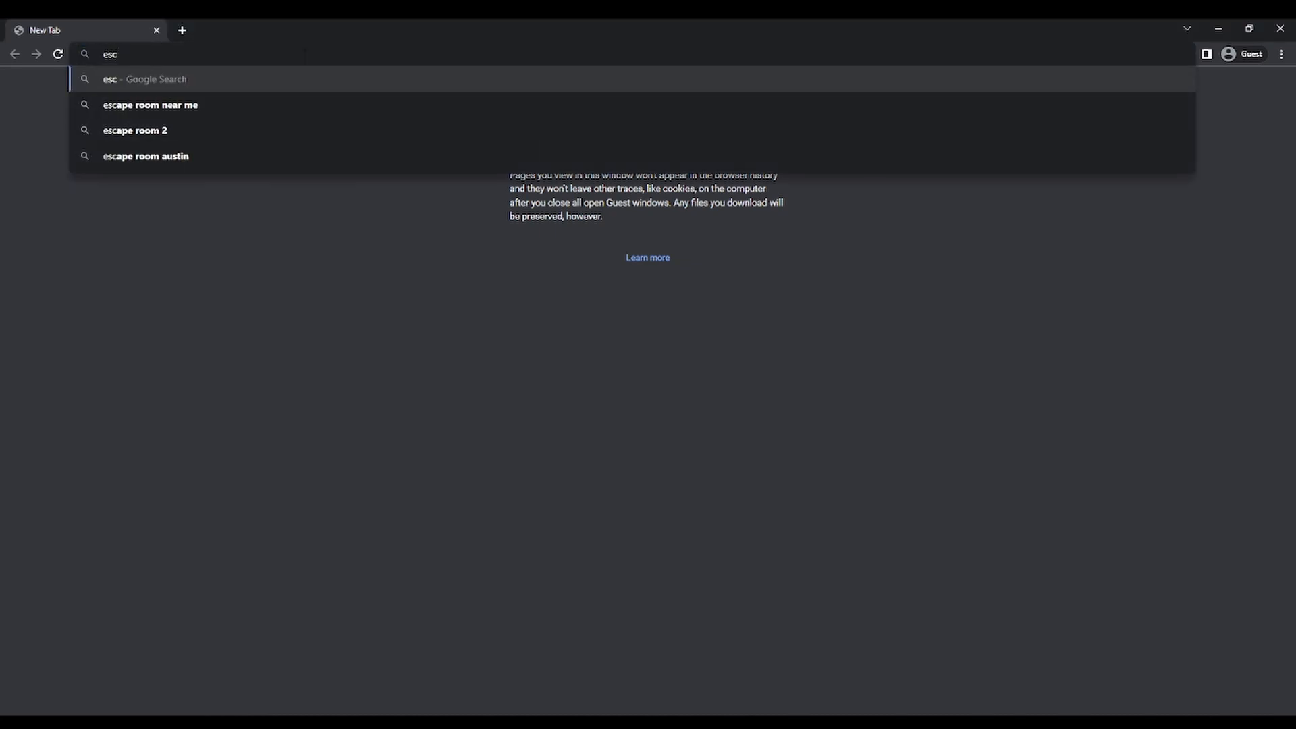
text(configurator.com)
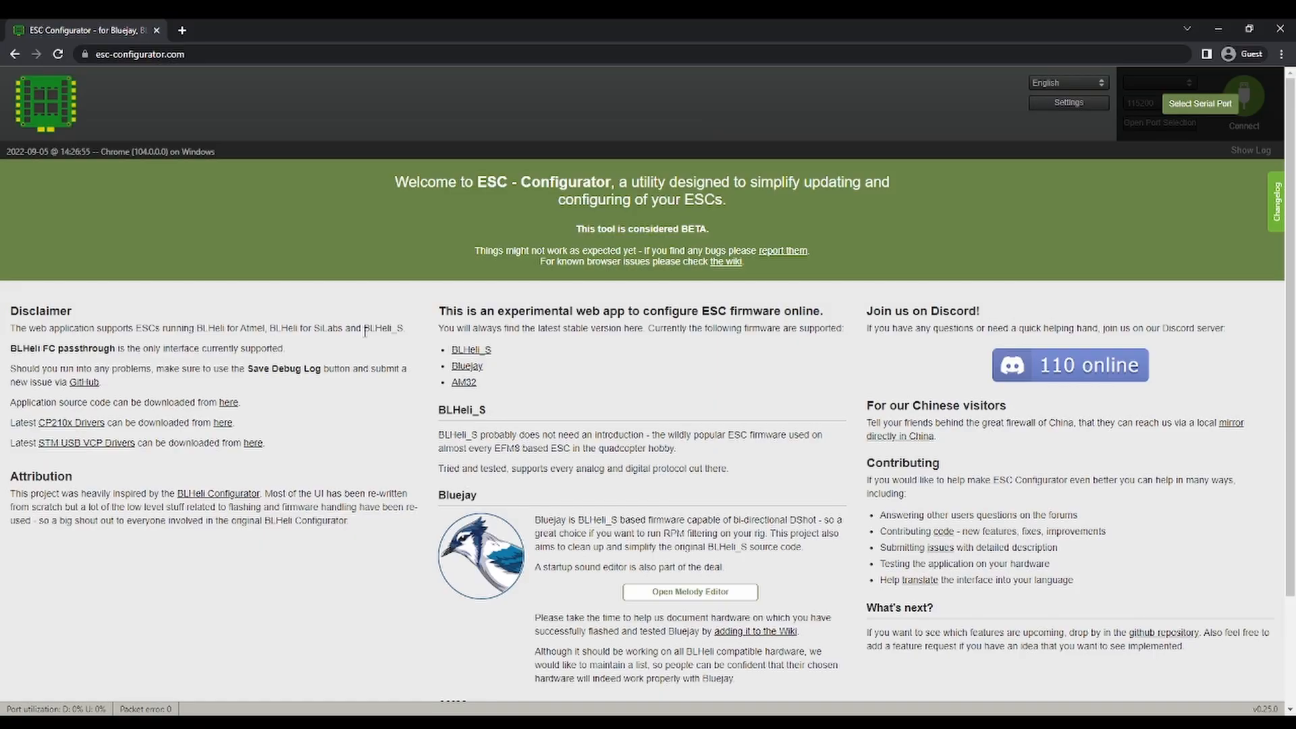
Step: Connect to the flight controller and read the settings of its four ESCs
click(1243, 103)
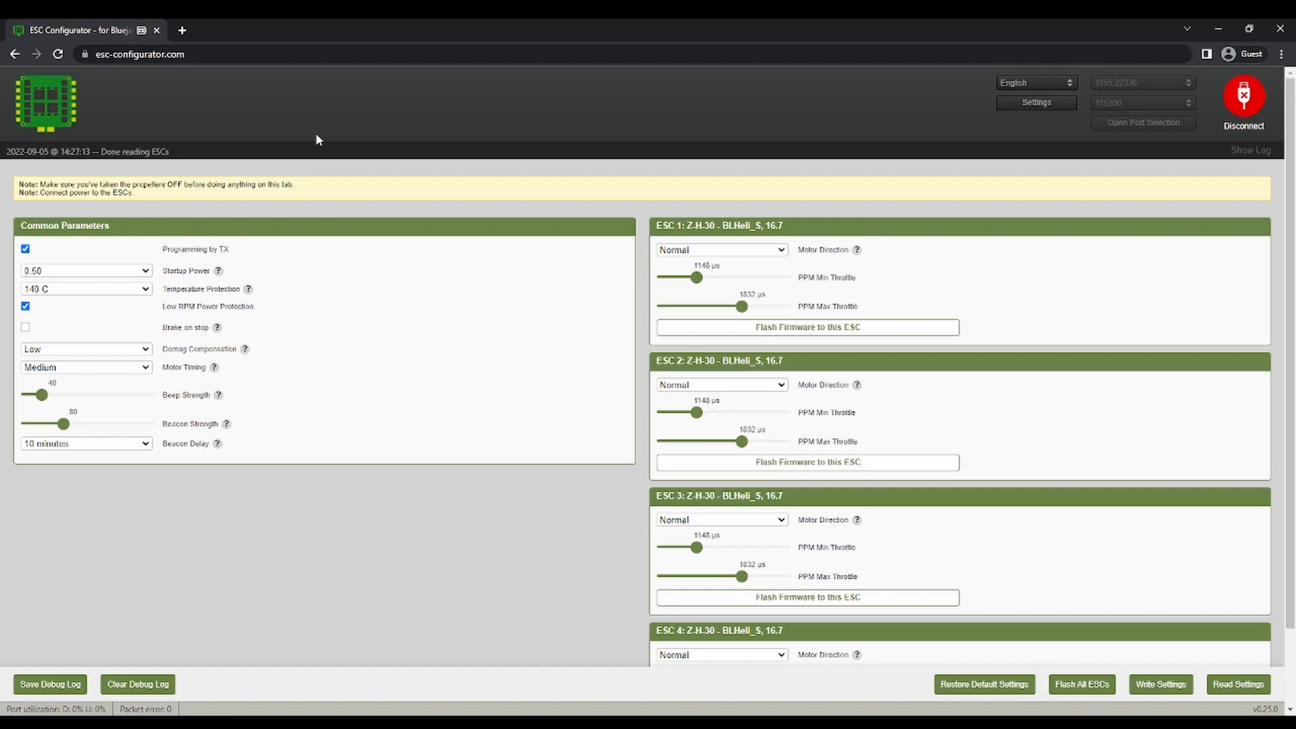
mouse_move(328, 162)
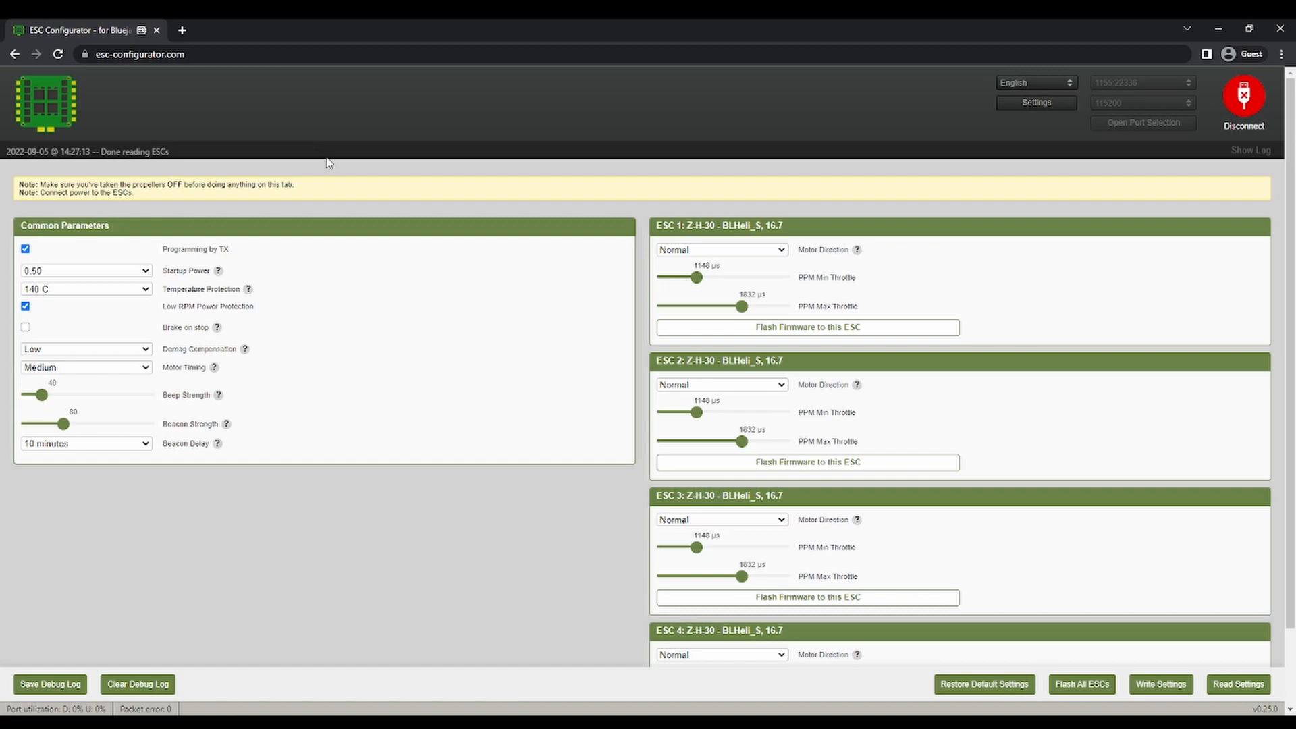
mouse_move(135, 277)
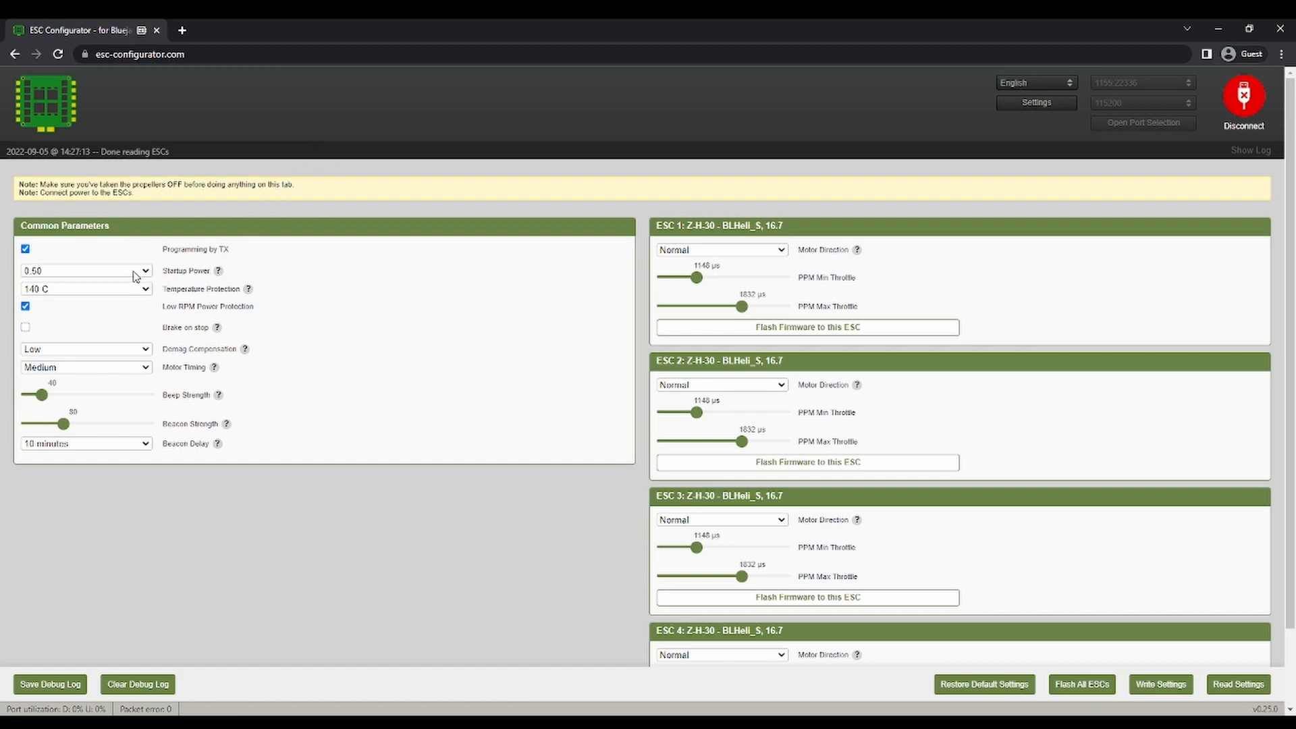
mouse_move(764, 261)
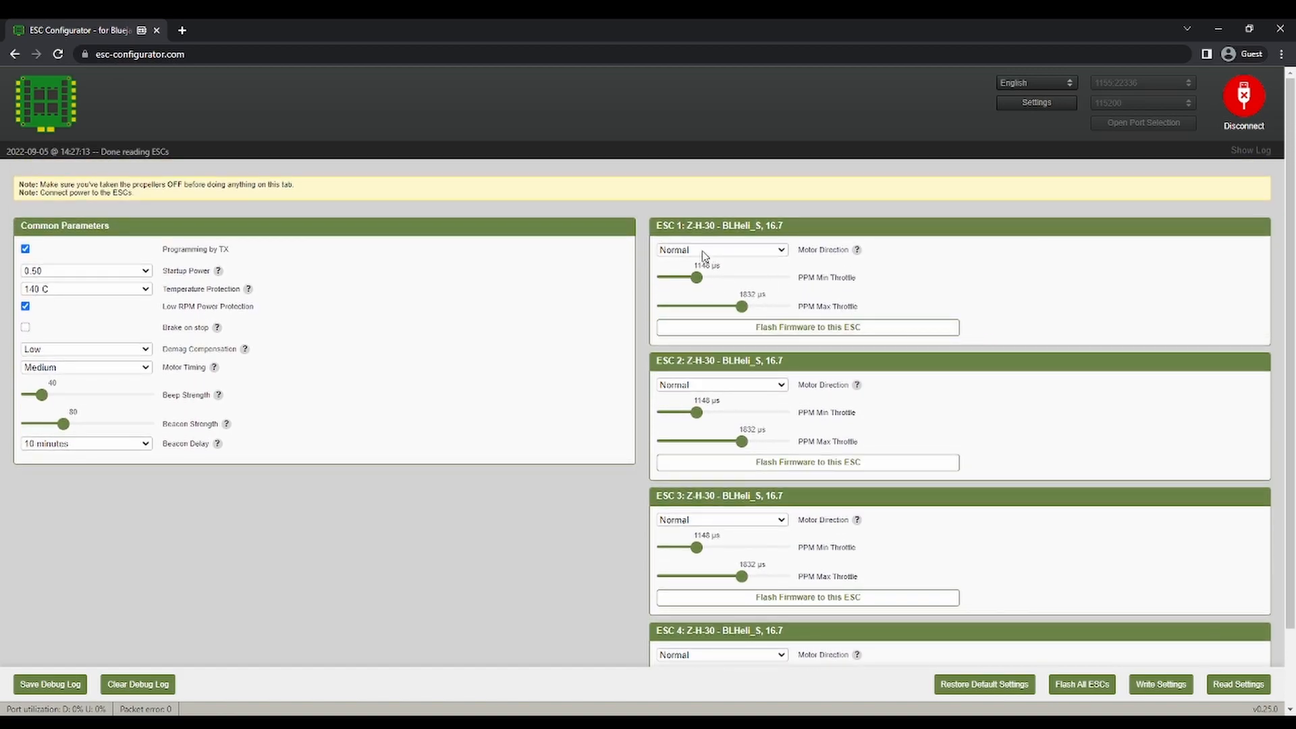
Step: Set motor direction to Reversed on ESC 1 and ESC 4 and write the settings
click(719, 250)
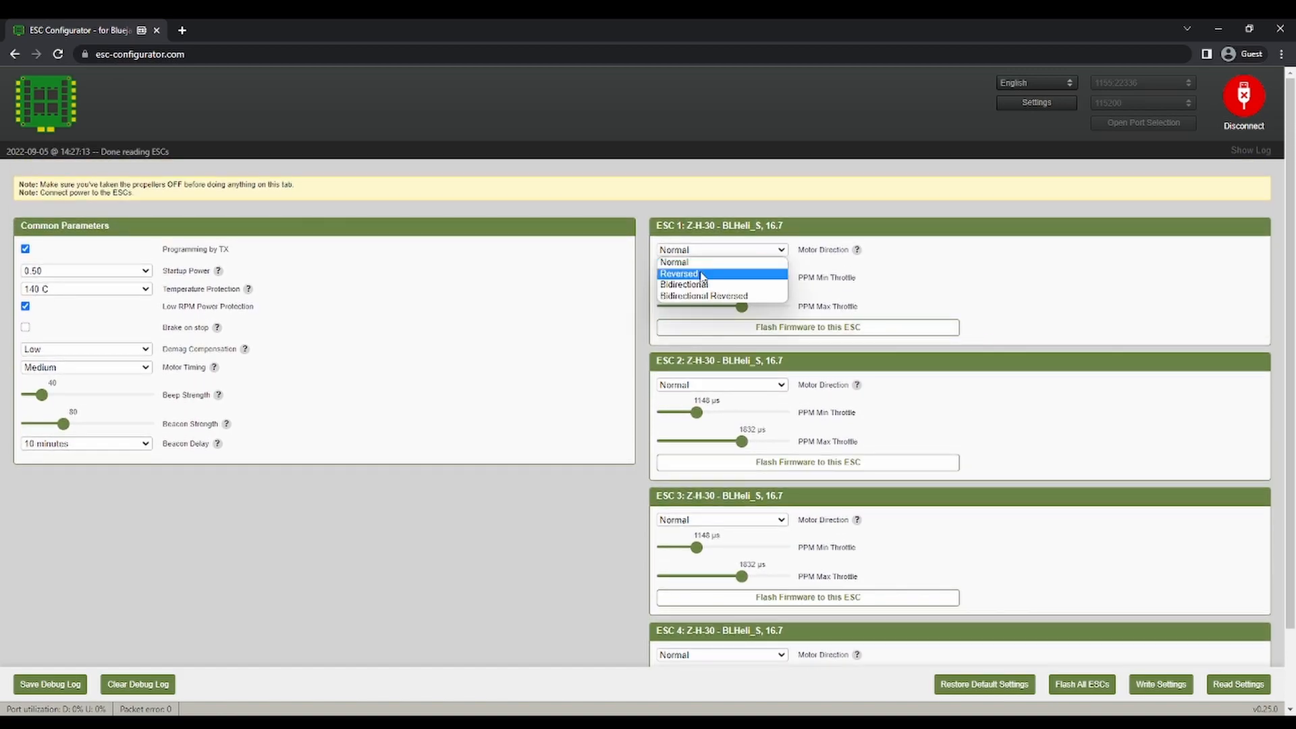
click(678, 274)
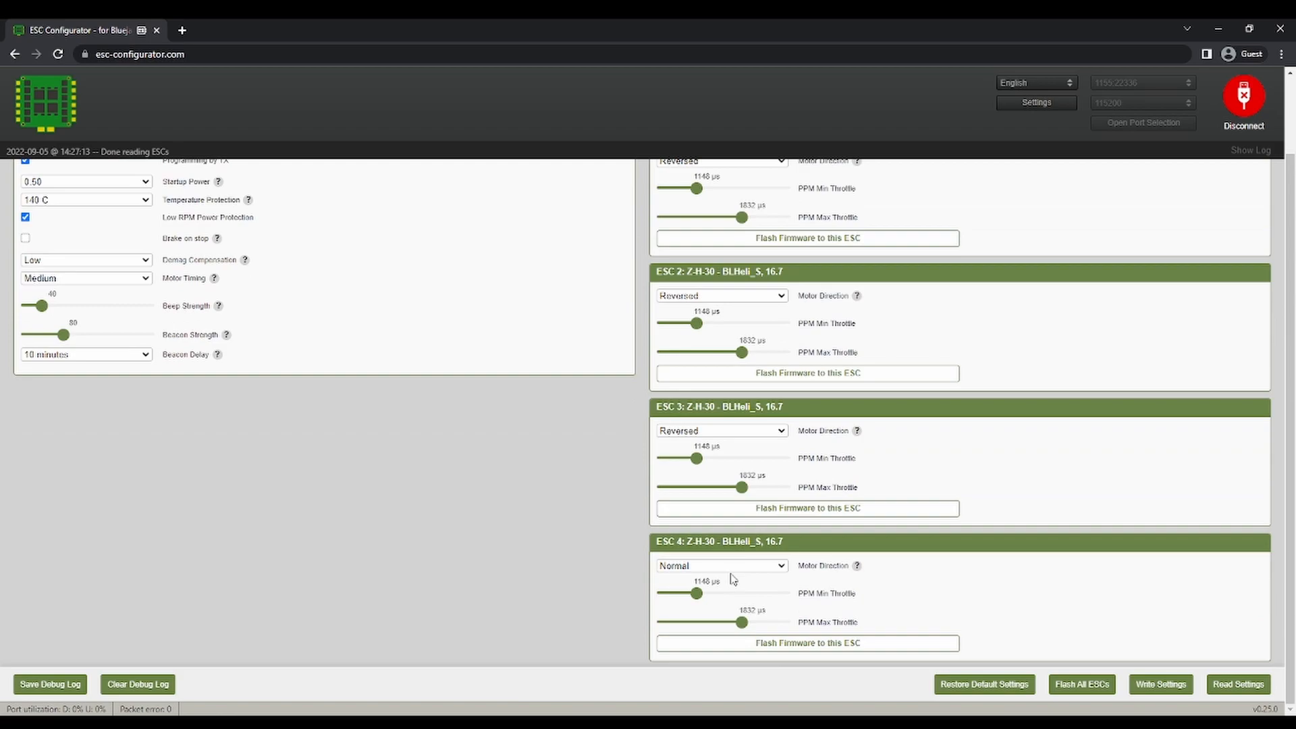
click(720, 566)
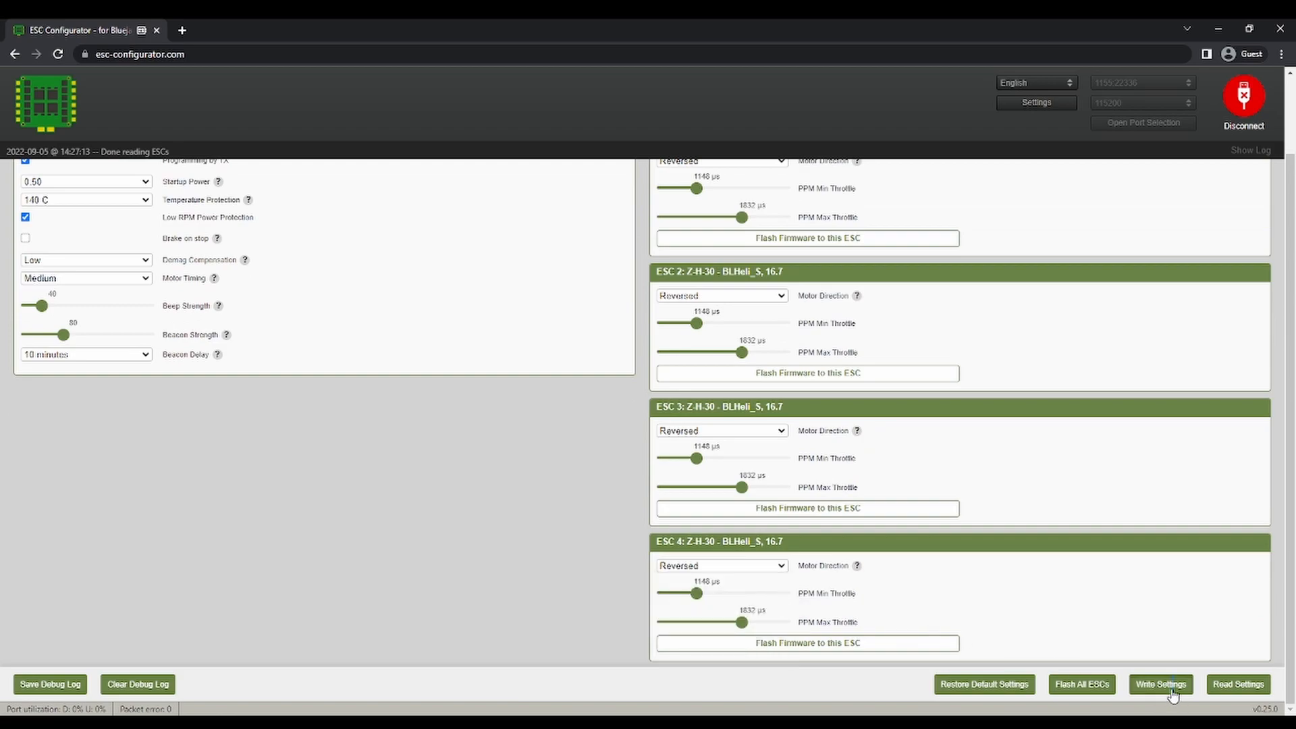
click(1160, 684)
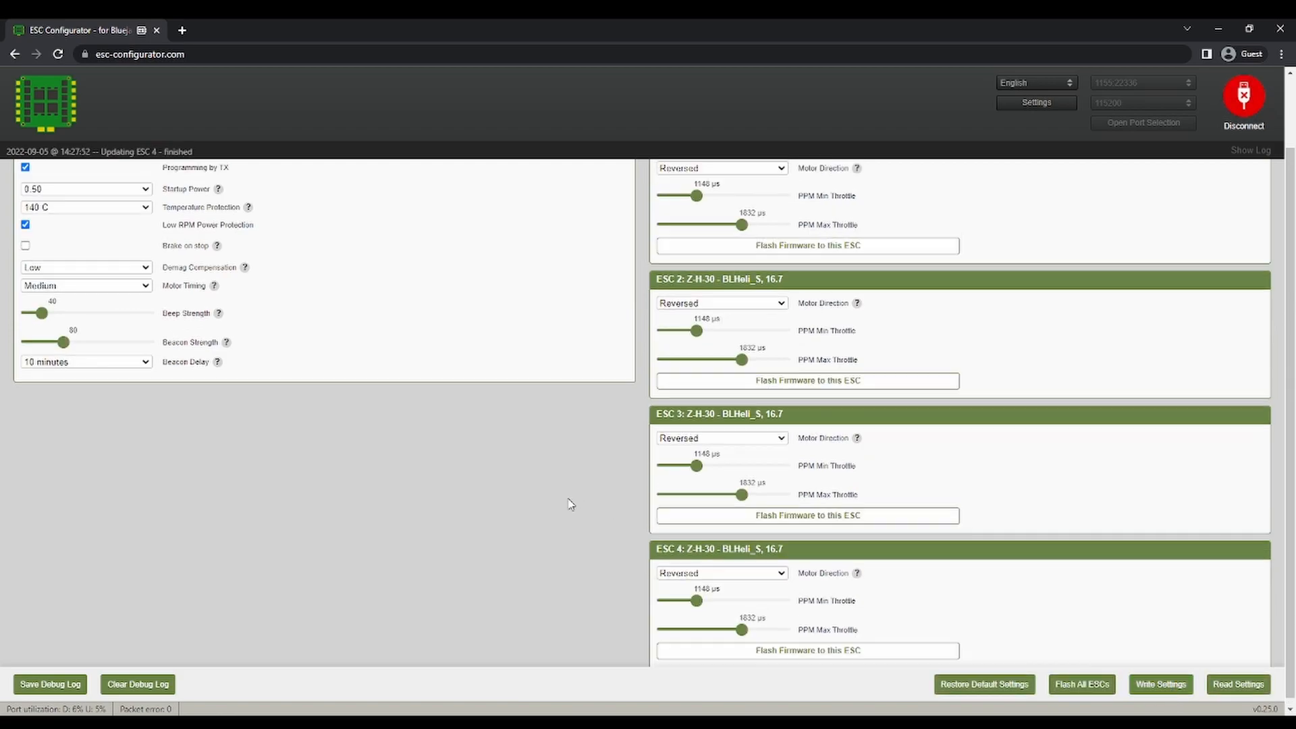
Step: Change Startup Power from 0.50 to 1.25 in the common parameters
click(85, 270)
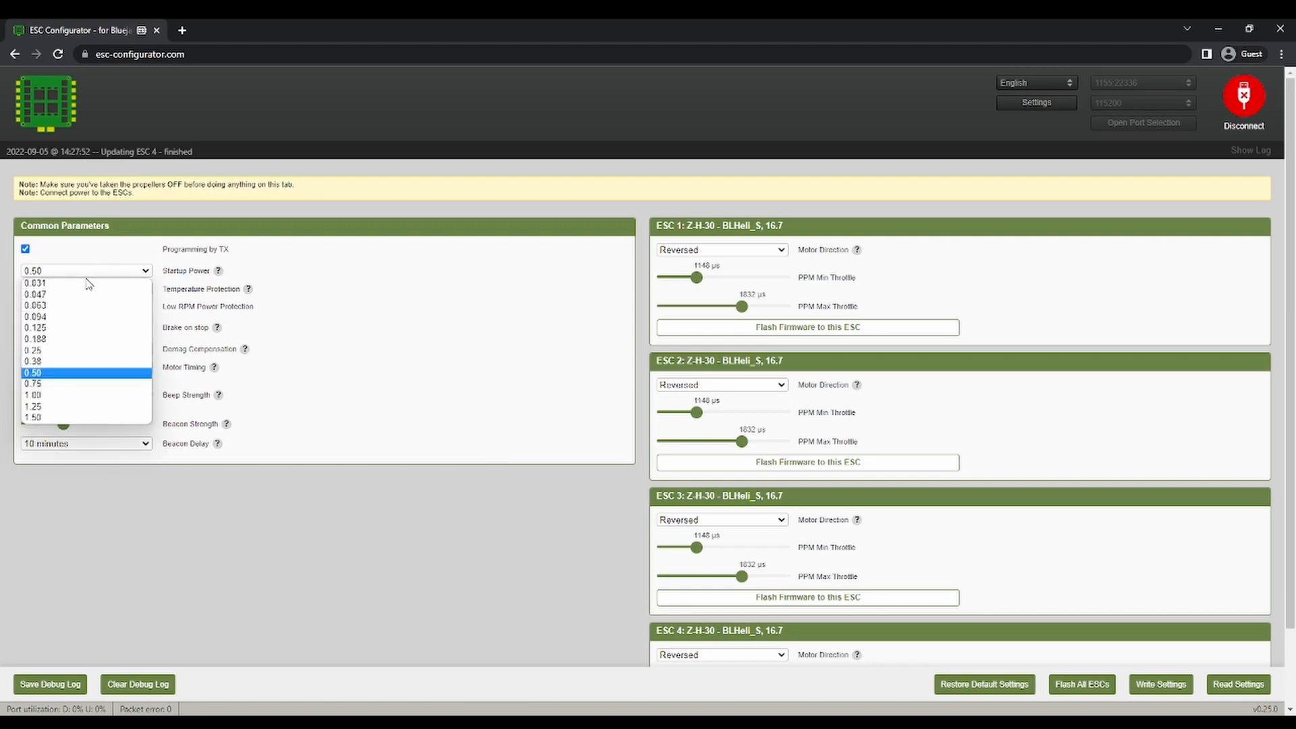
click(33, 405)
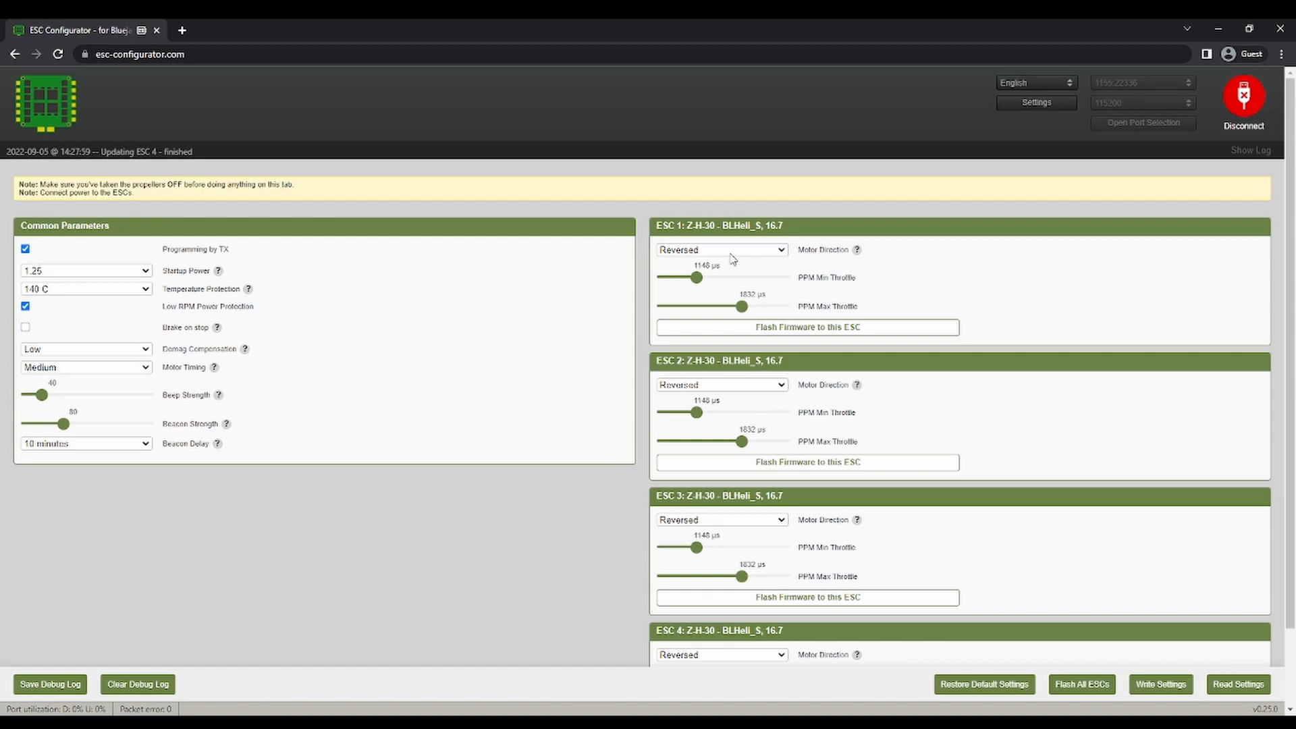
mouse_move(143, 280)
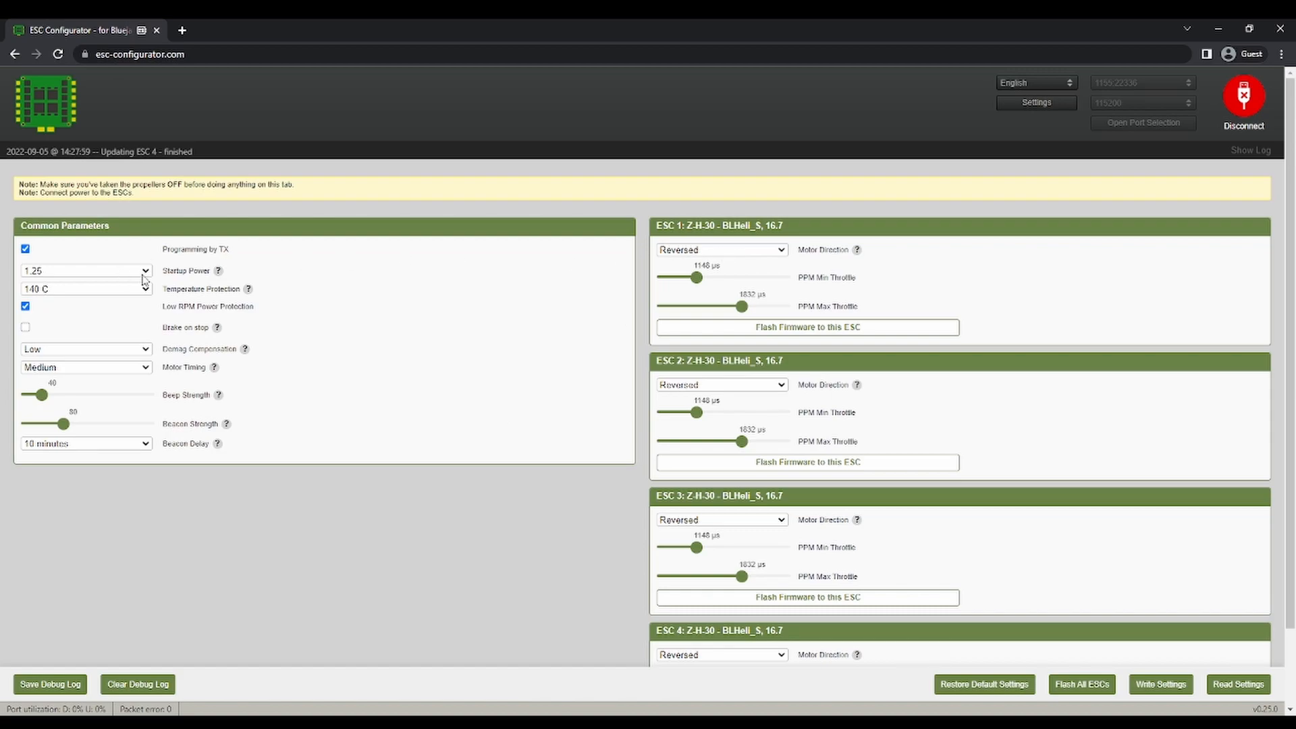
mouse_move(206, 283)
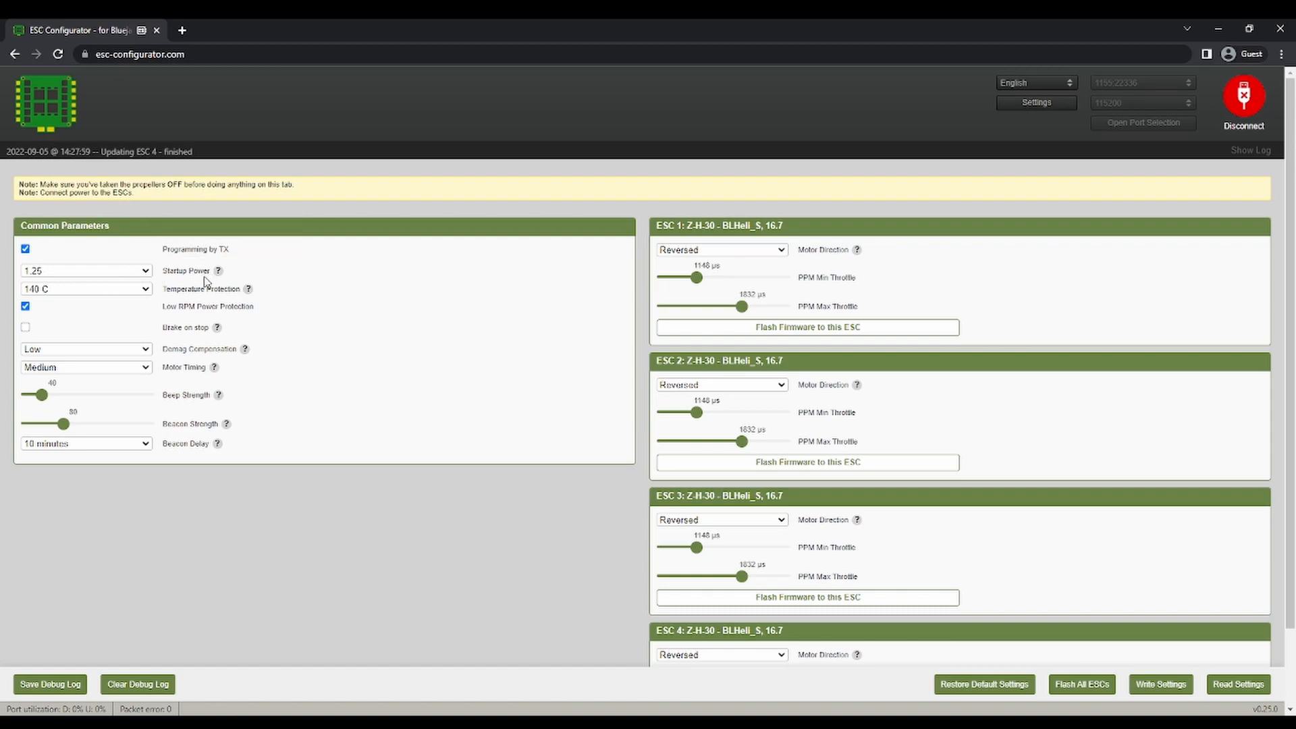
mouse_move(249, 571)
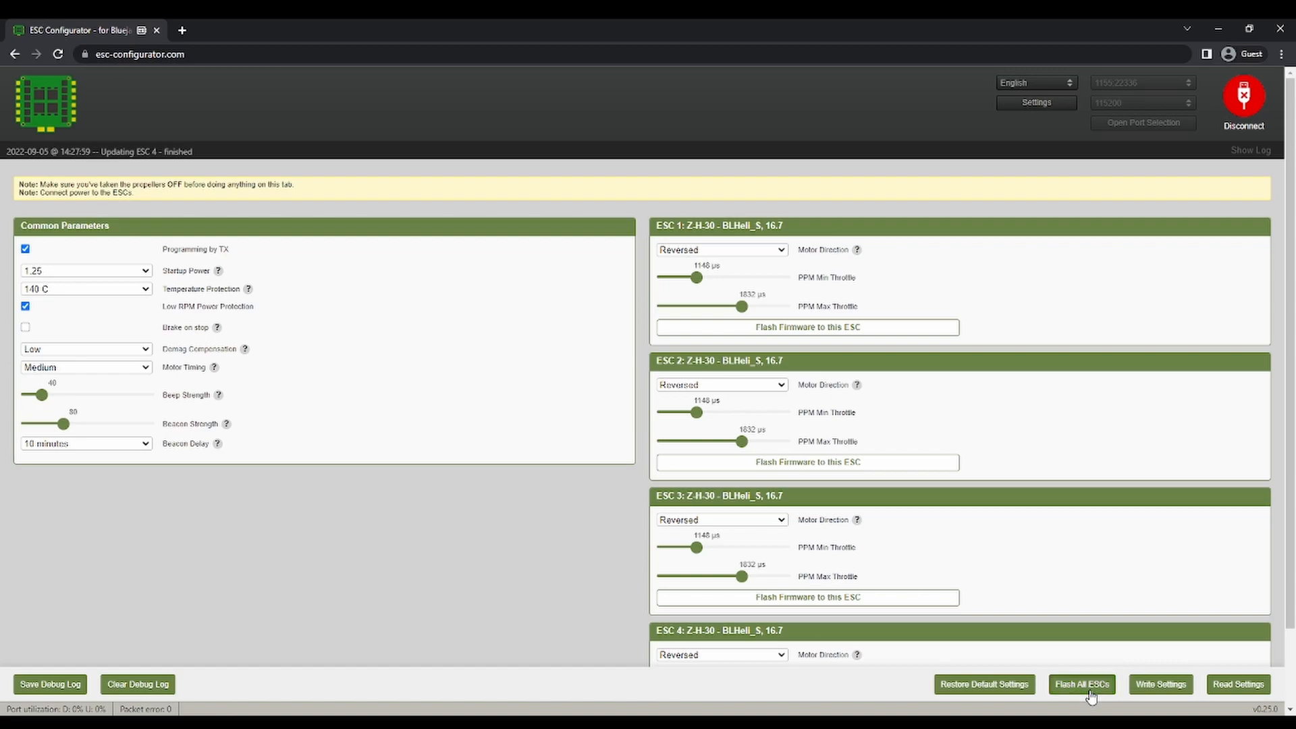
Step: Choose Bluejay firmware version 0.16 with PWM frequency 48 for flashing all ESCs
click(1081, 684)
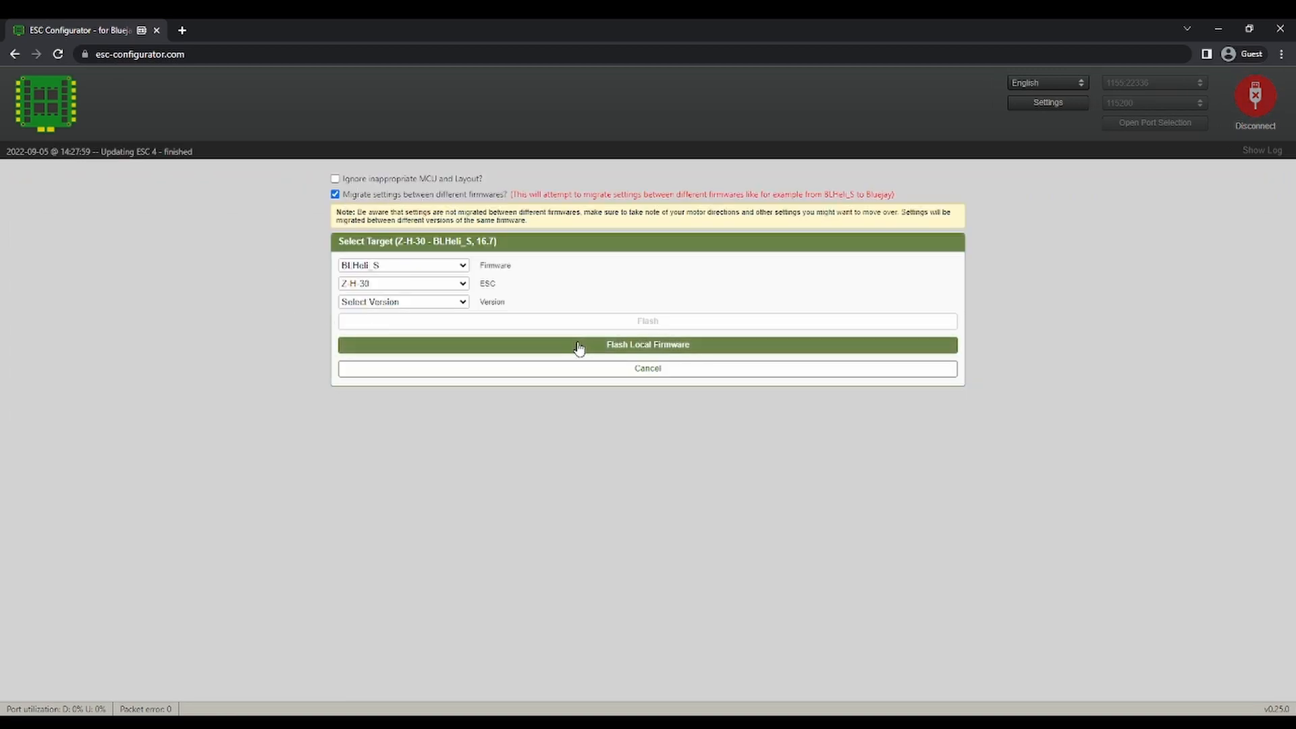
click(402, 264)
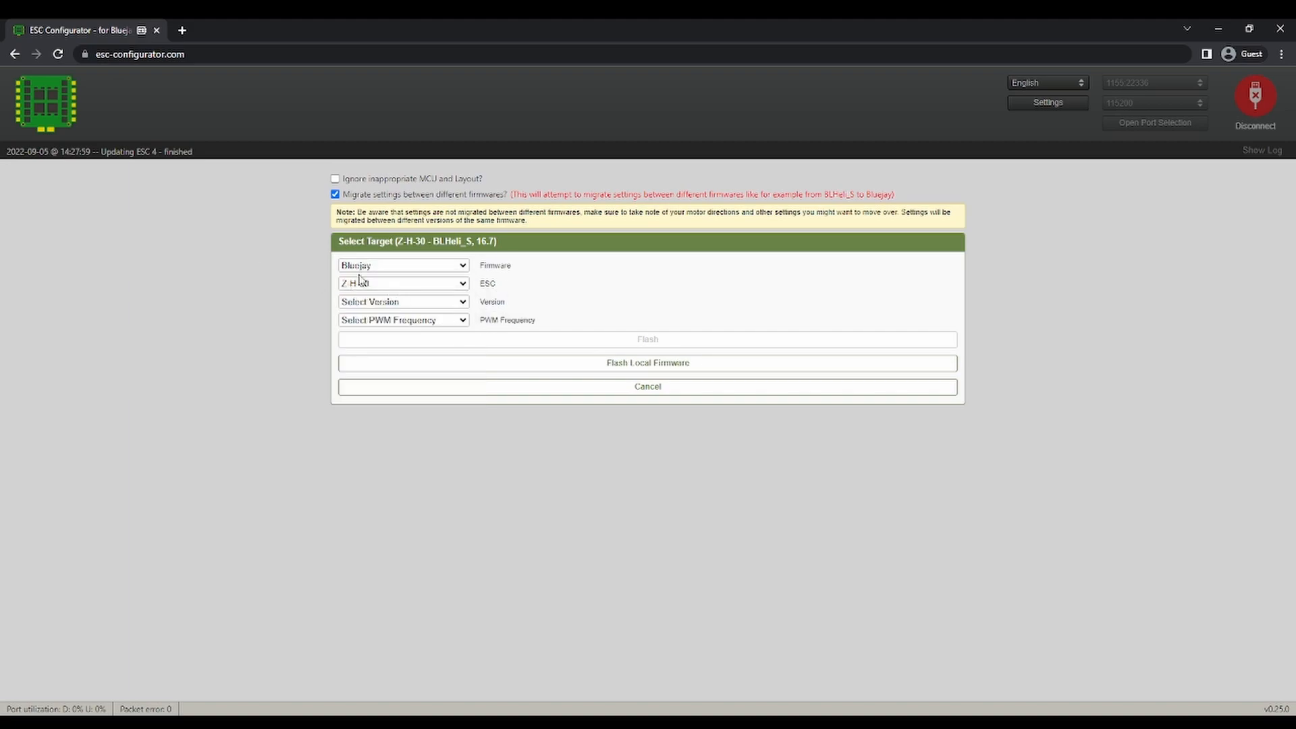
click(402, 301)
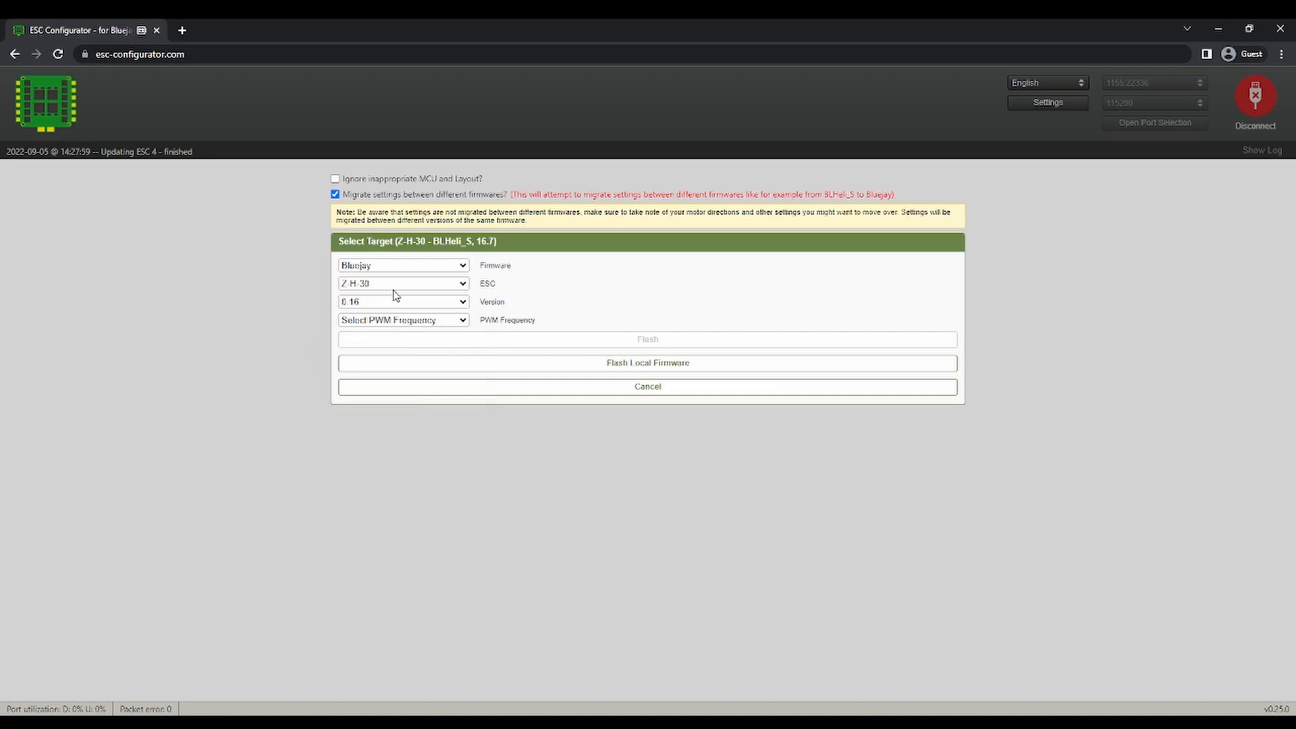
click(402, 320)
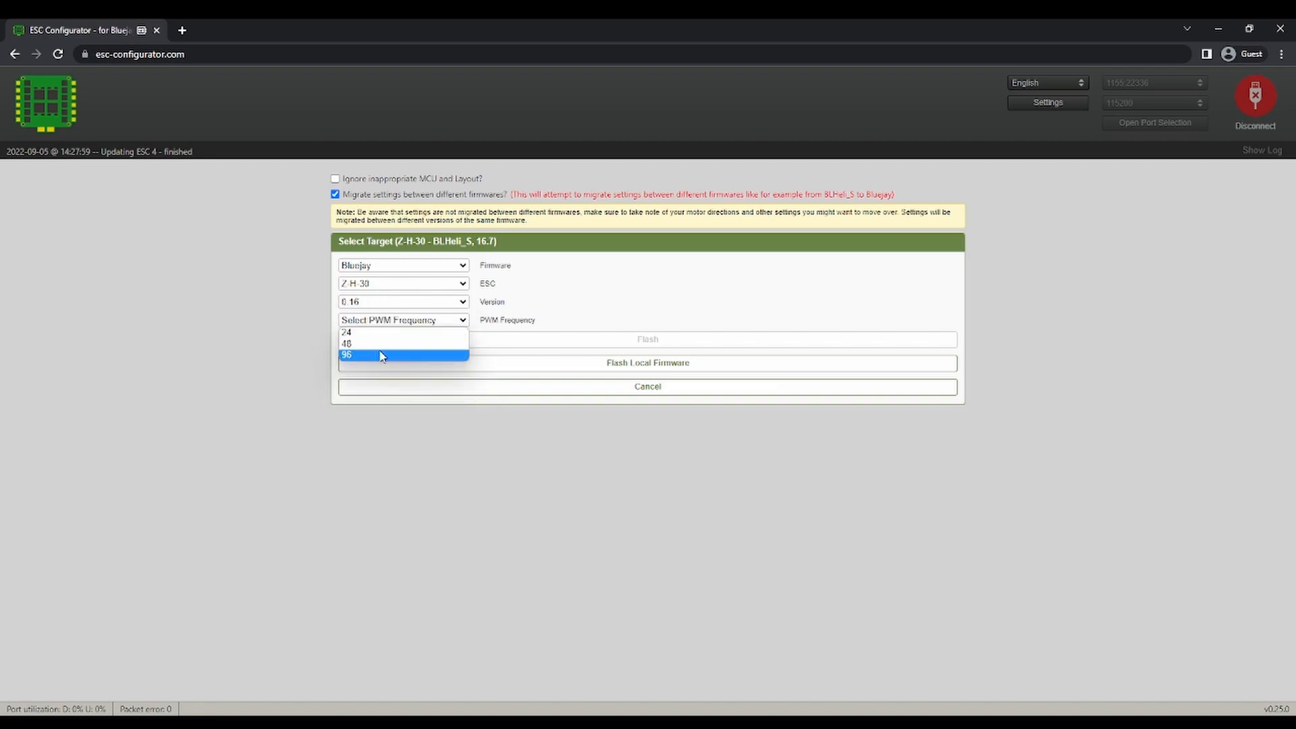
mouse_move(380, 343)
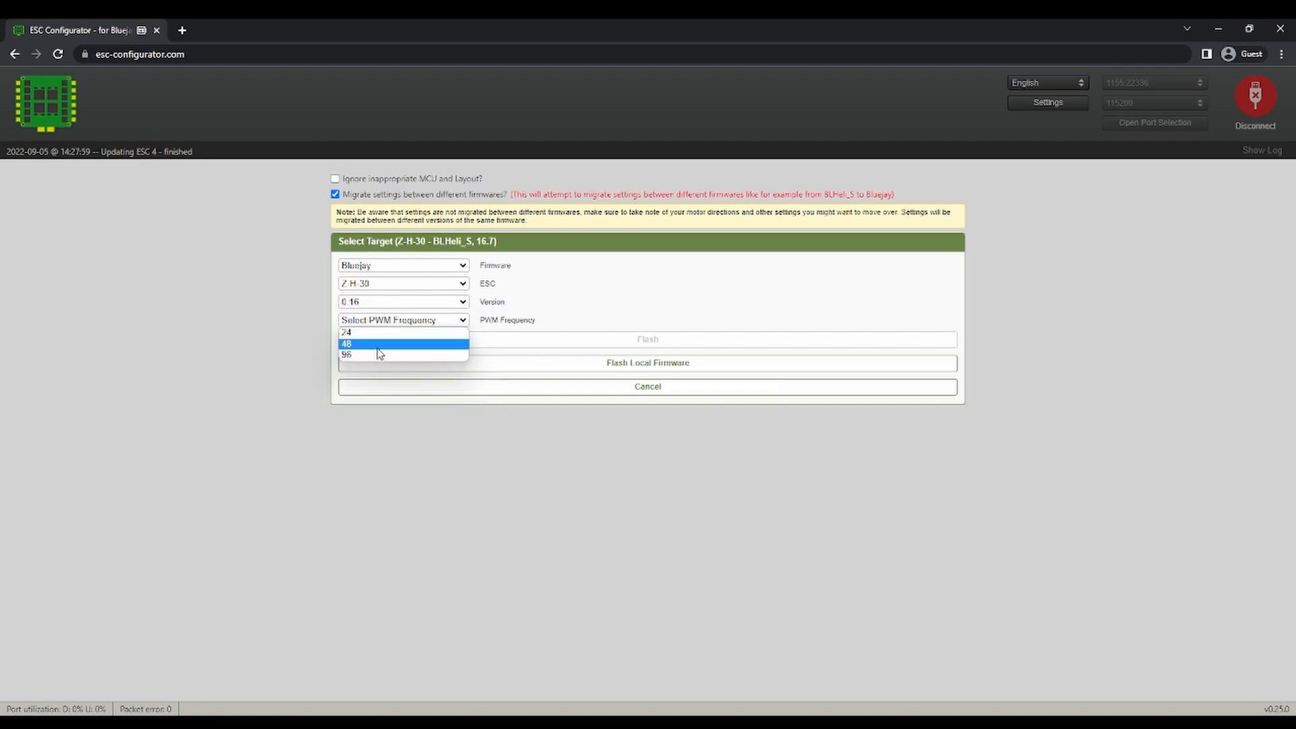
mouse_move(368, 354)
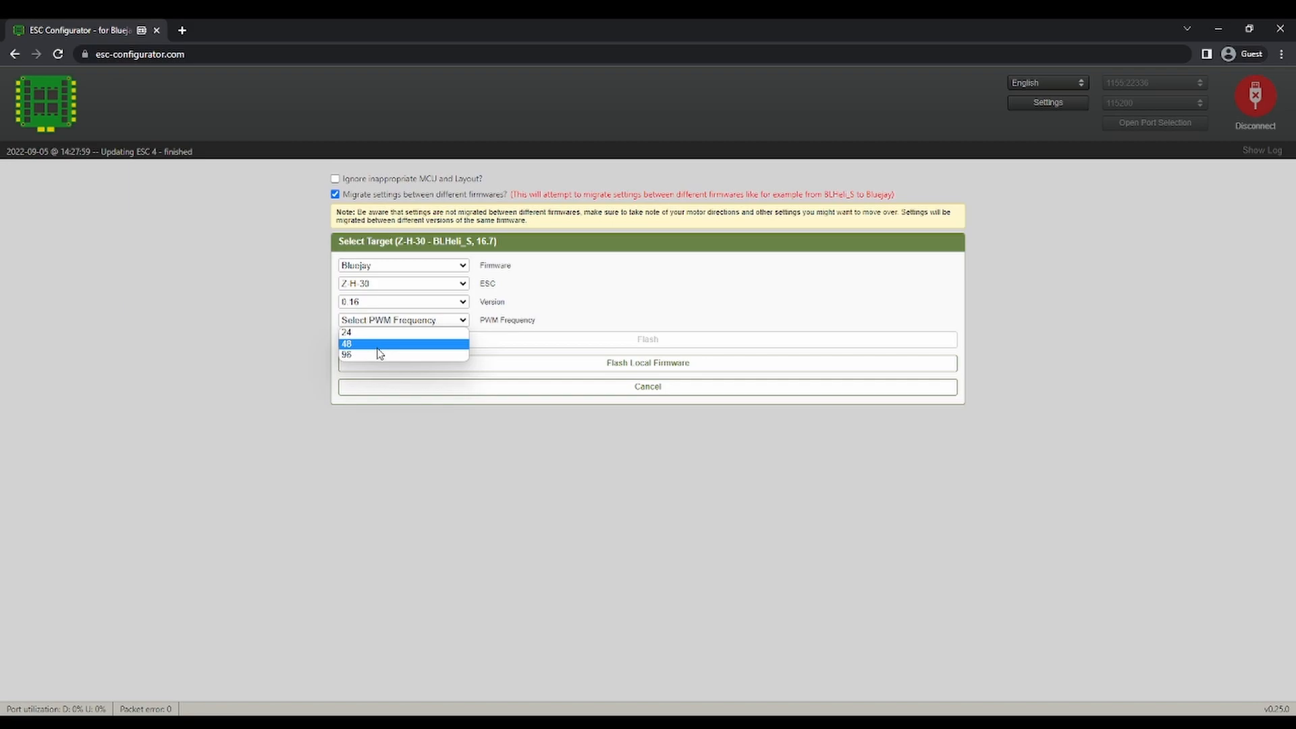
click(347, 355)
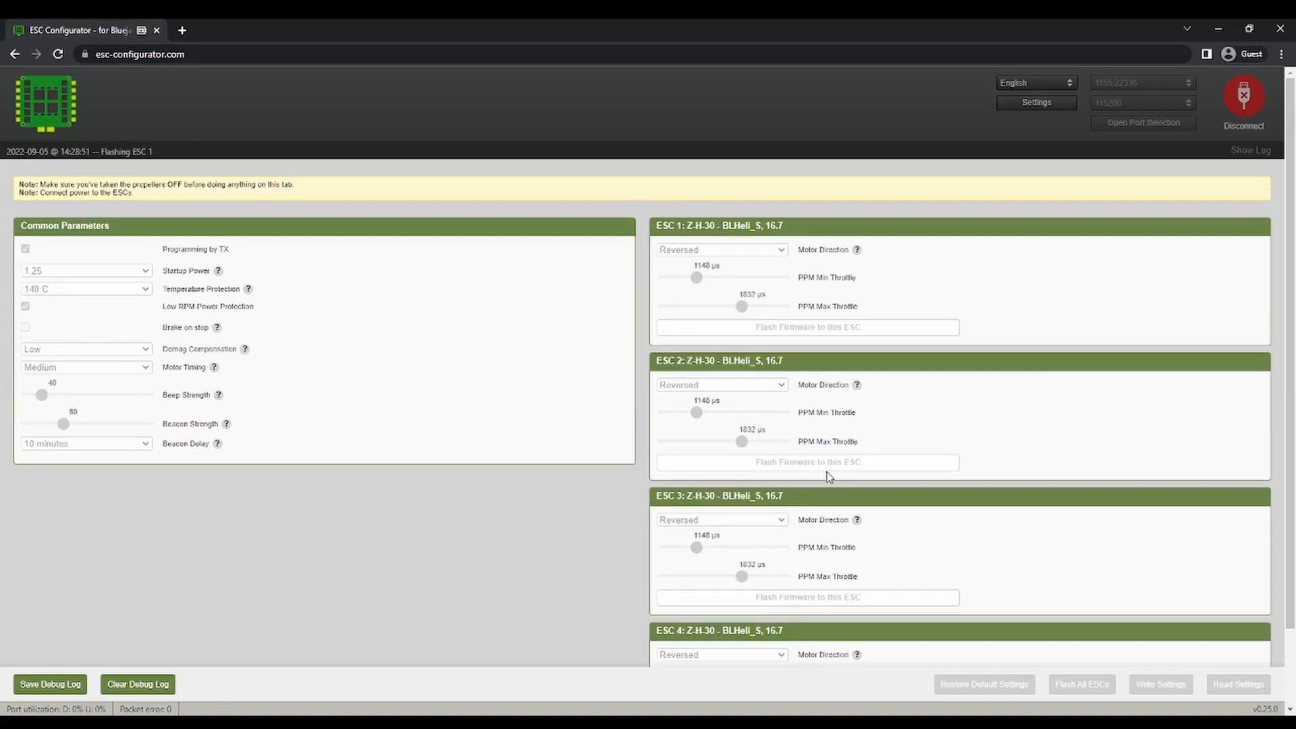
Step: Flash Bluejay 0.16 at 96kHz to all four ESCs until ESC 4 finishes updating
click(806, 326)
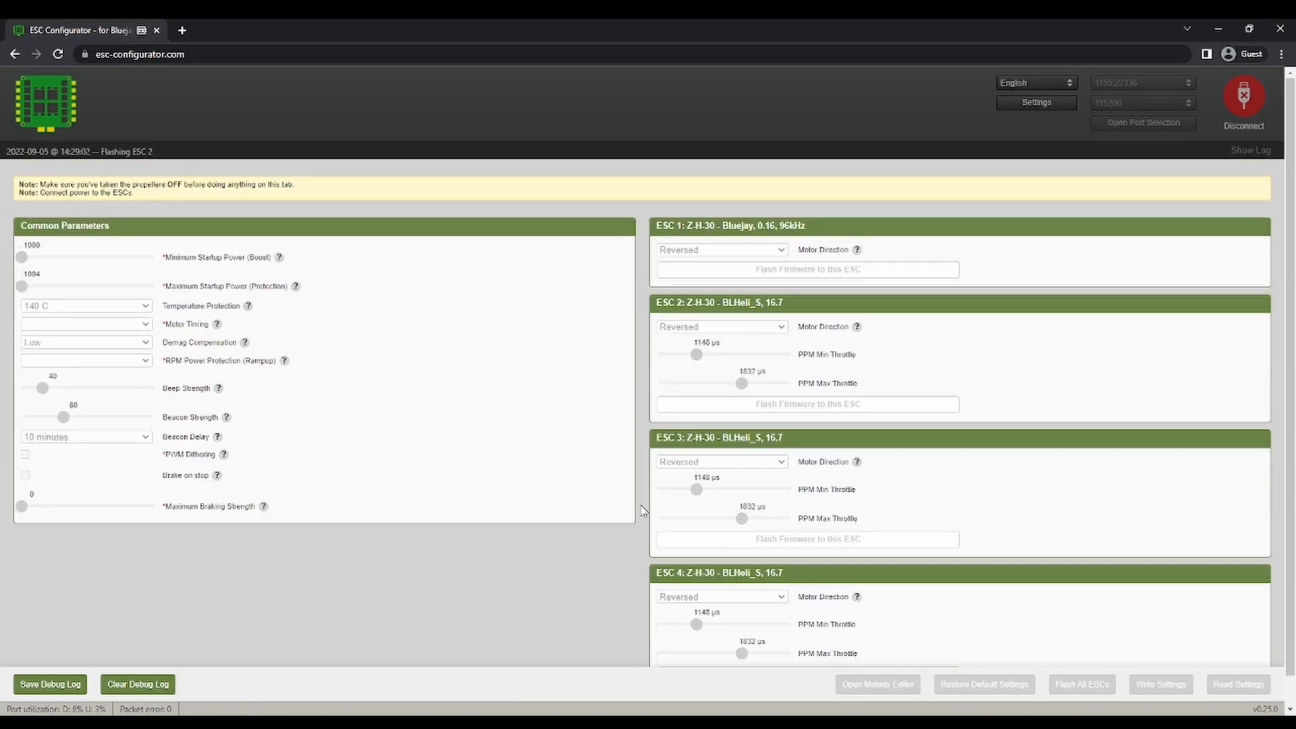
click(806, 404)
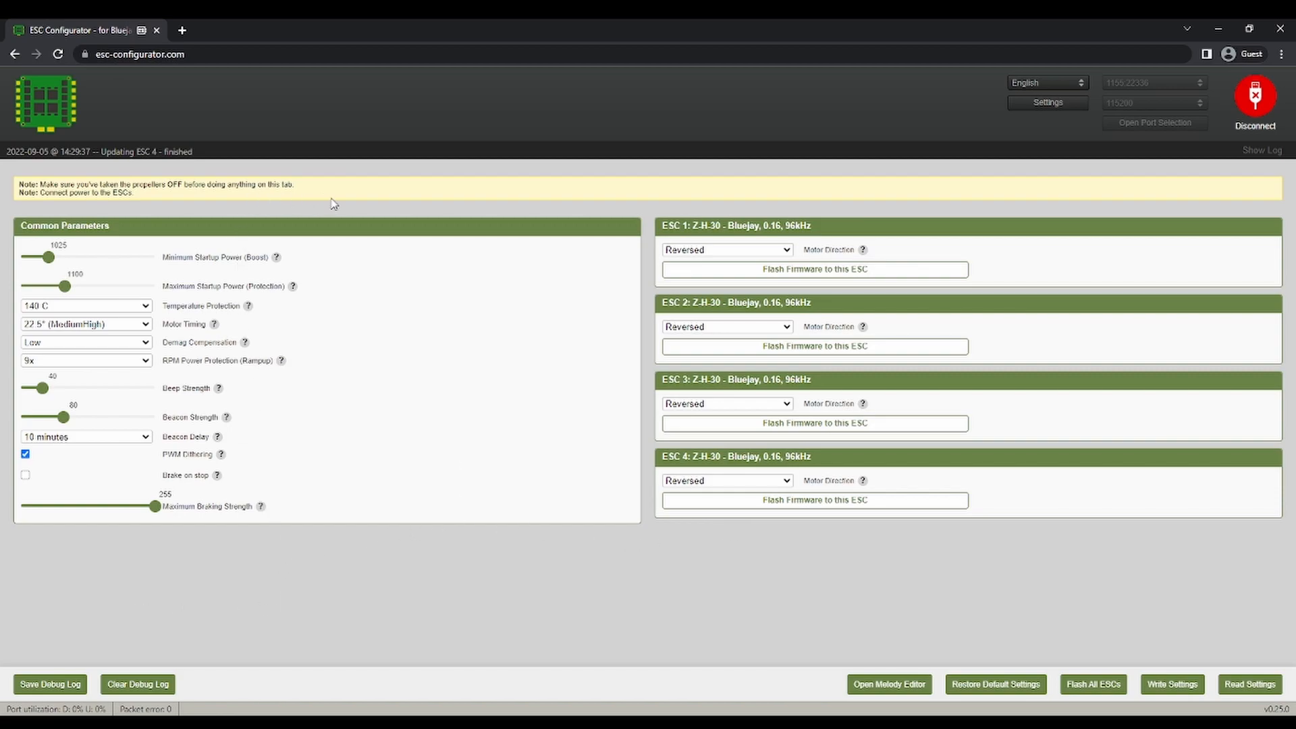
mouse_move(551, 463)
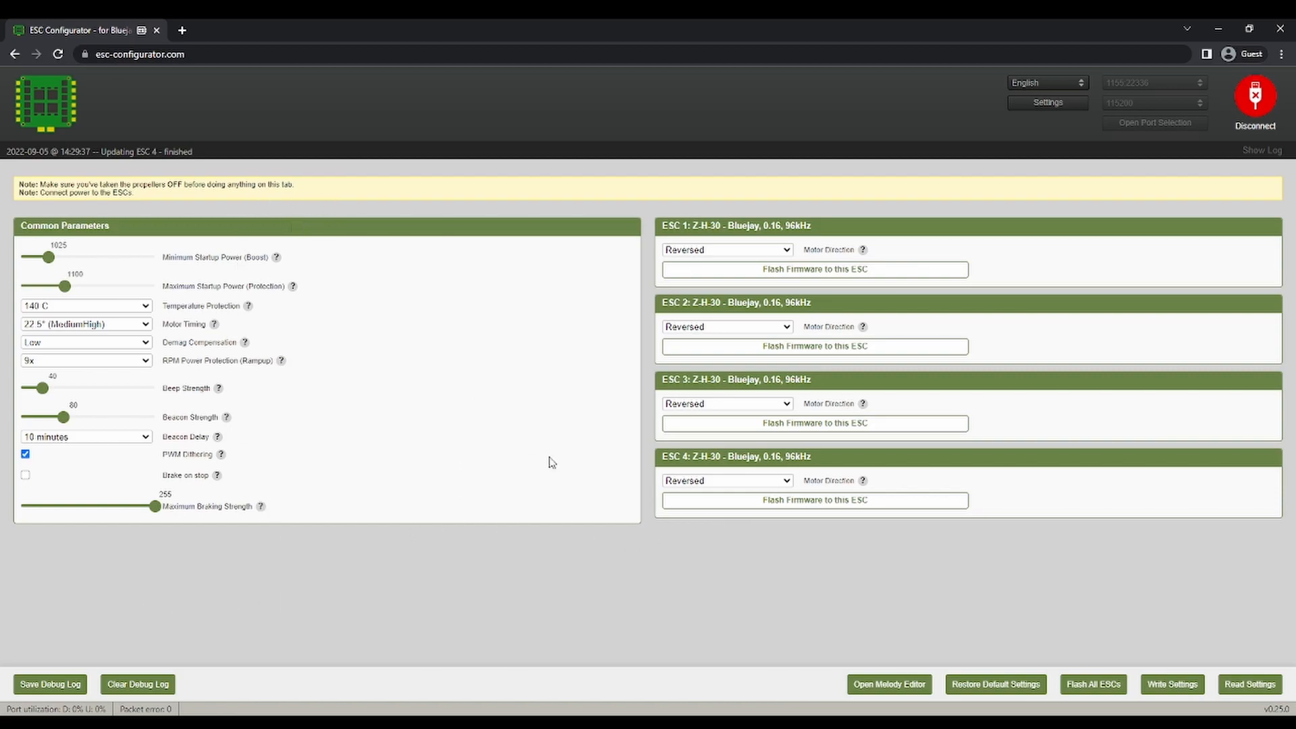
mouse_move(212, 300)
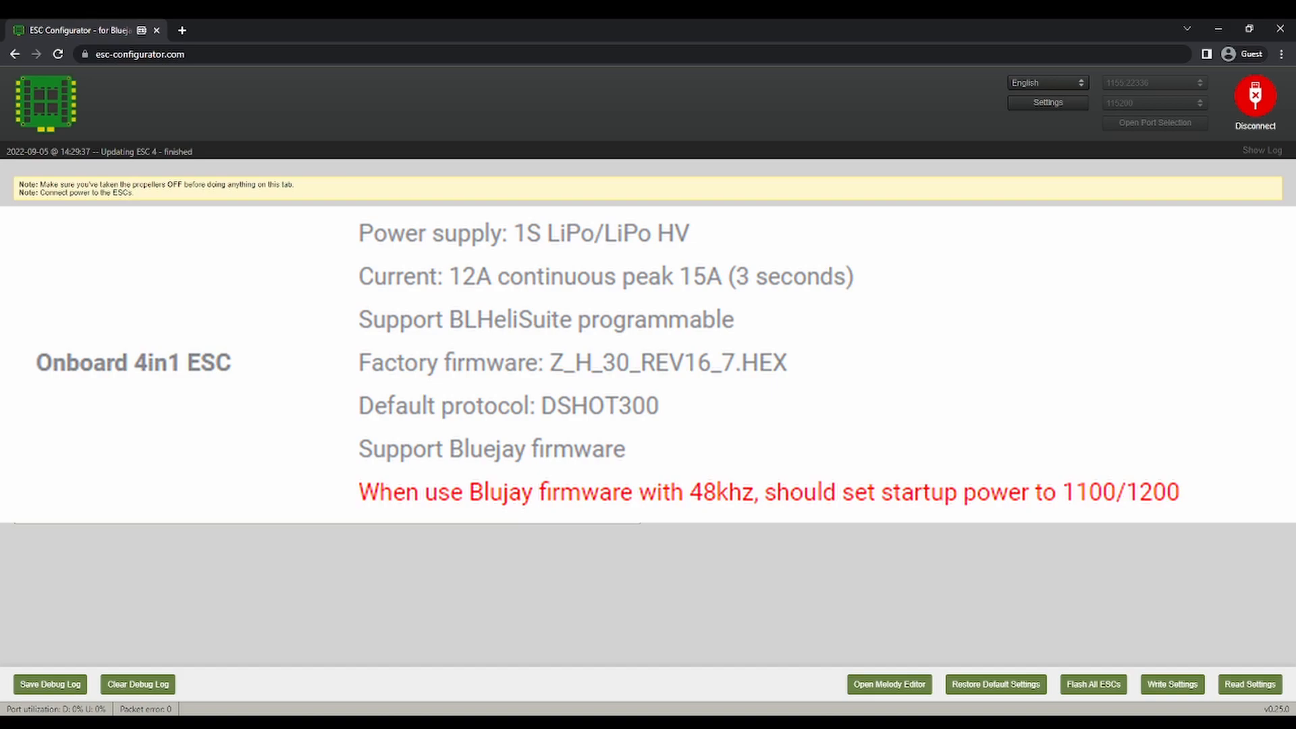
mouse_move(1171, 684)
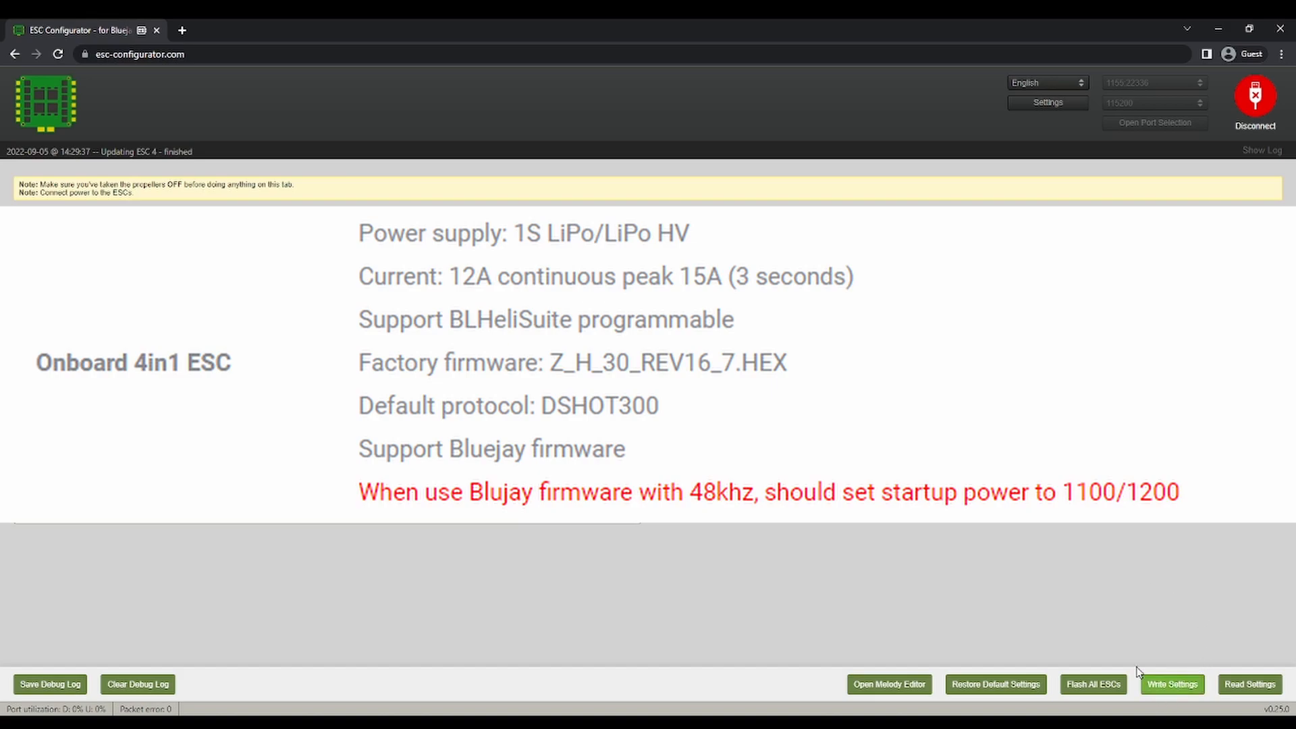
mouse_move(376, 539)
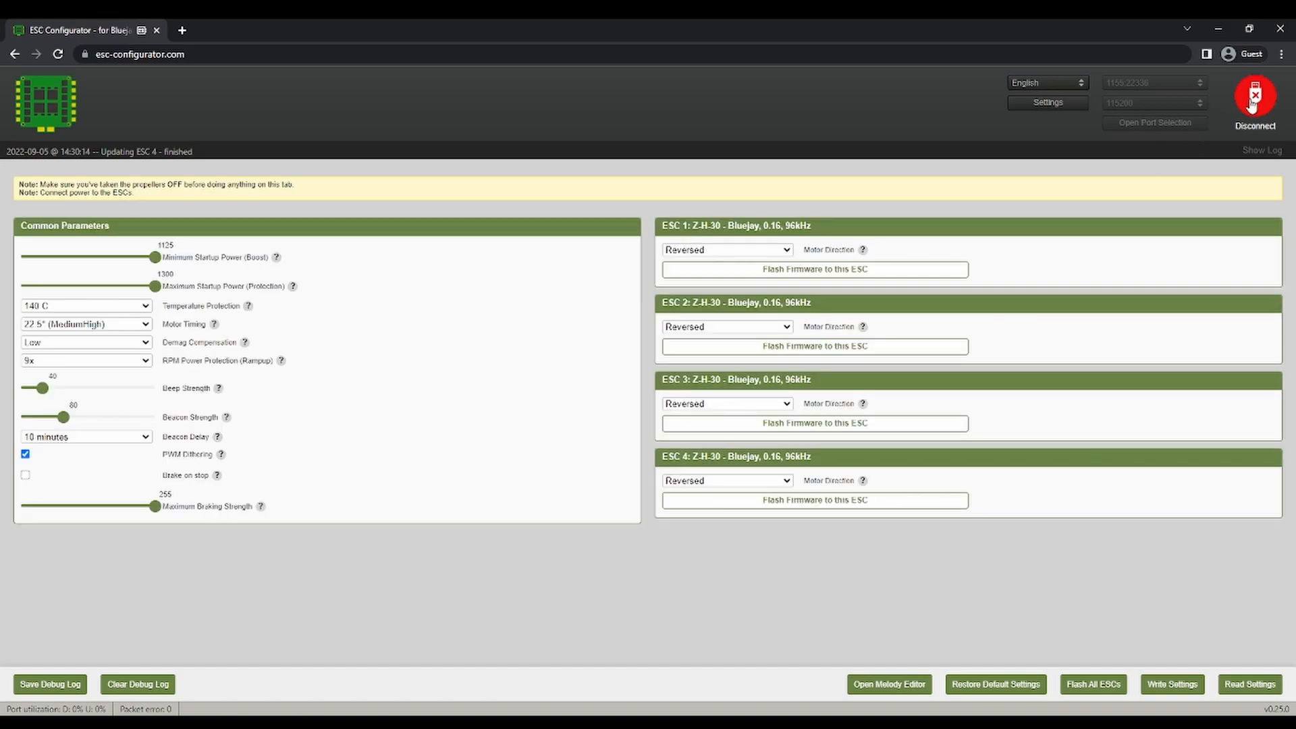
Step: Disconnect the ESCs and connect Betaflight Configurator to the CRAZYBEEF4SX1280 board
click(1252, 95)
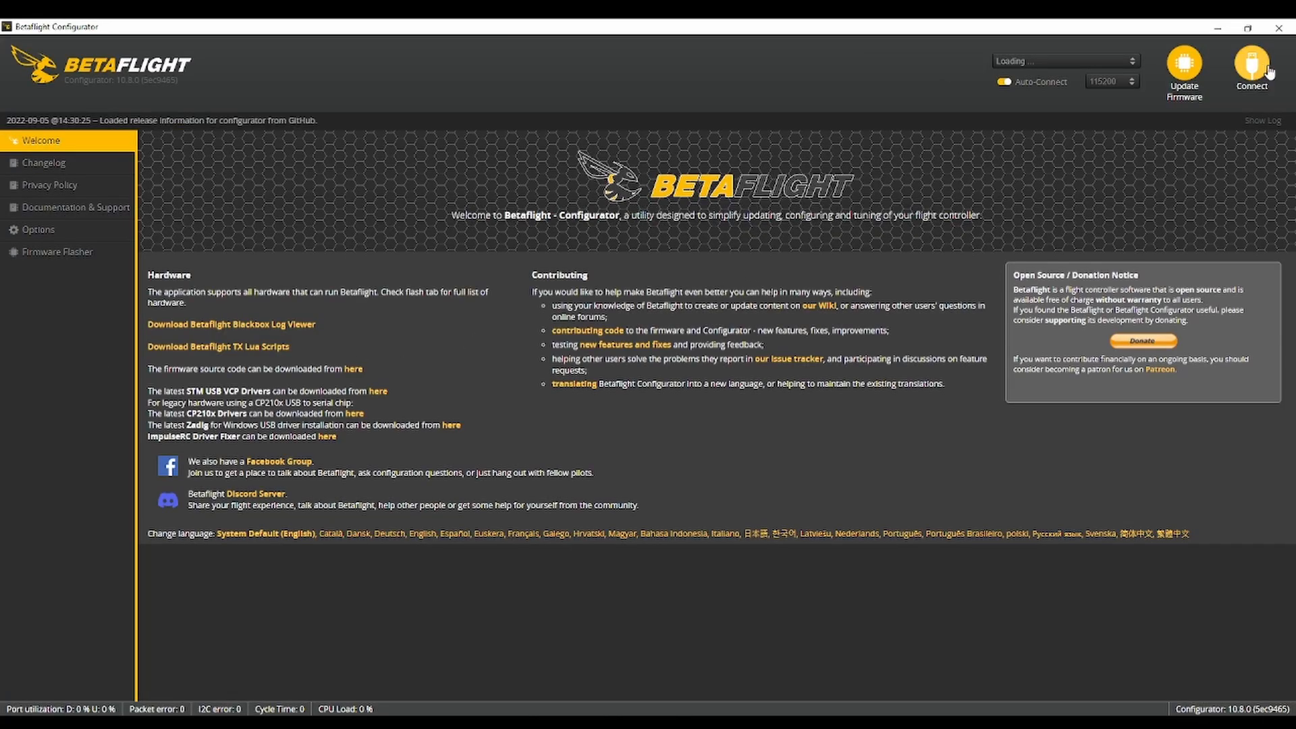
click(1249, 66)
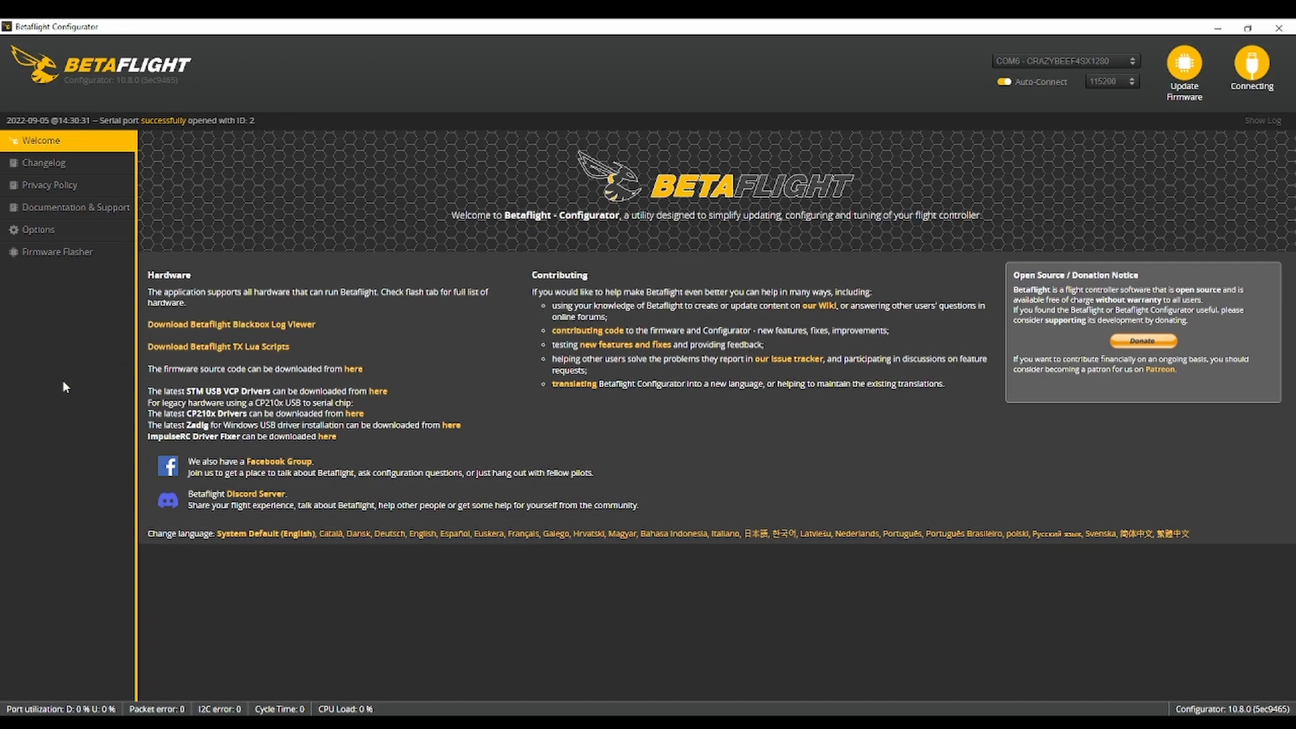
click(1250, 67)
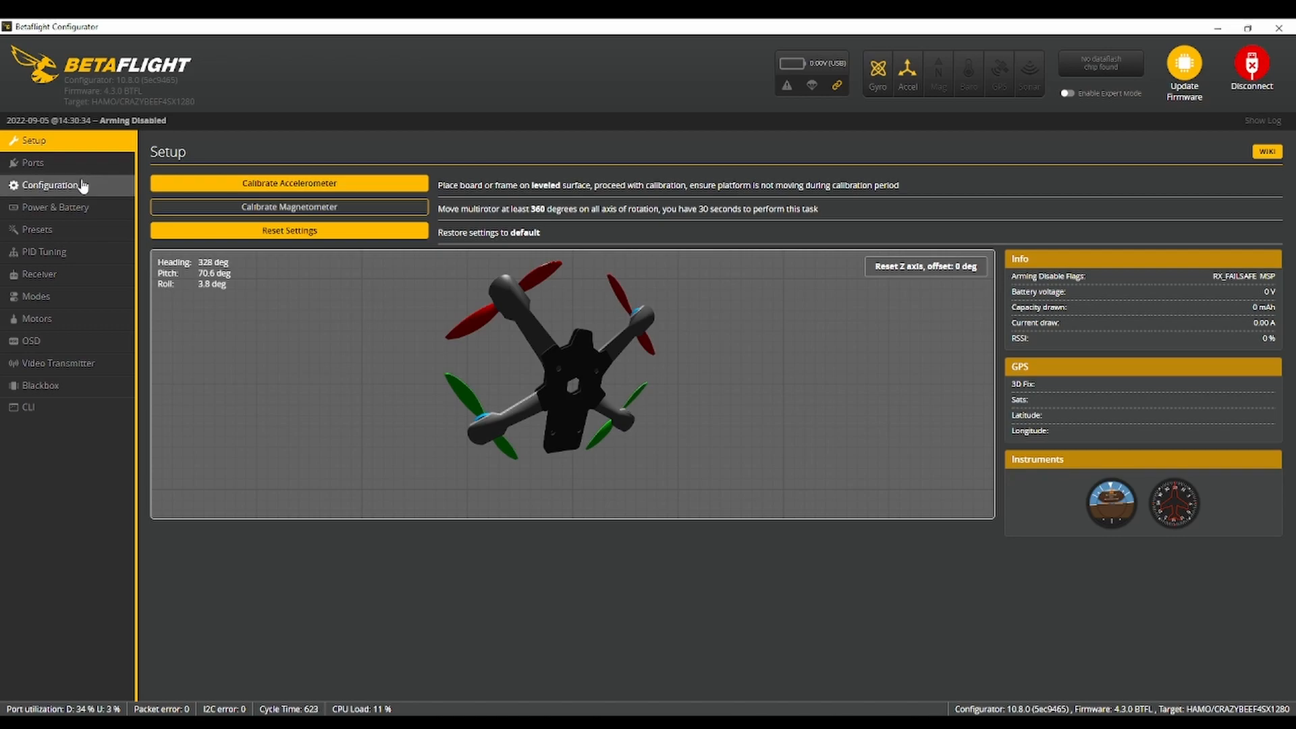
Step: Raise the PID loop frequency from 1.60 kHz to 3.20 kHz on the Configuration page
click(52, 184)
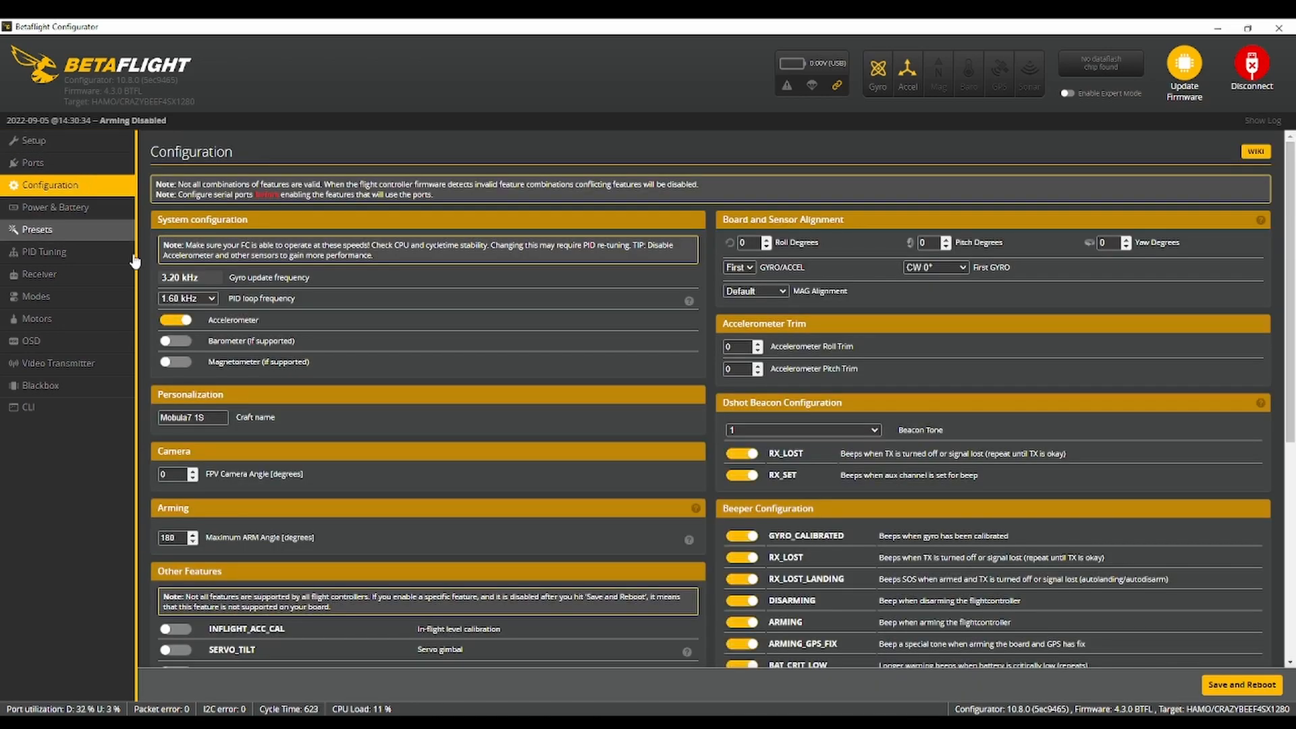
click(188, 297)
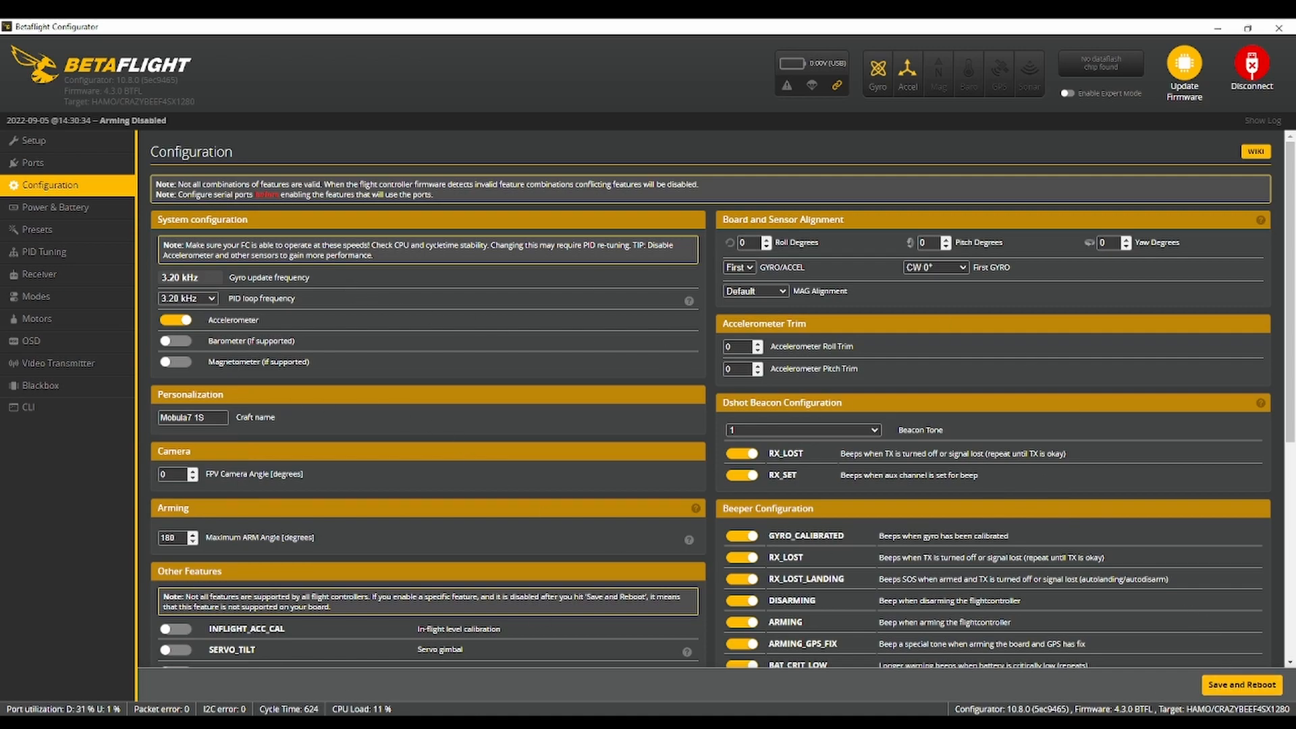
Step: Save and reboot the board, reconnect and reach the PID Tuning filter settings
click(1251, 70)
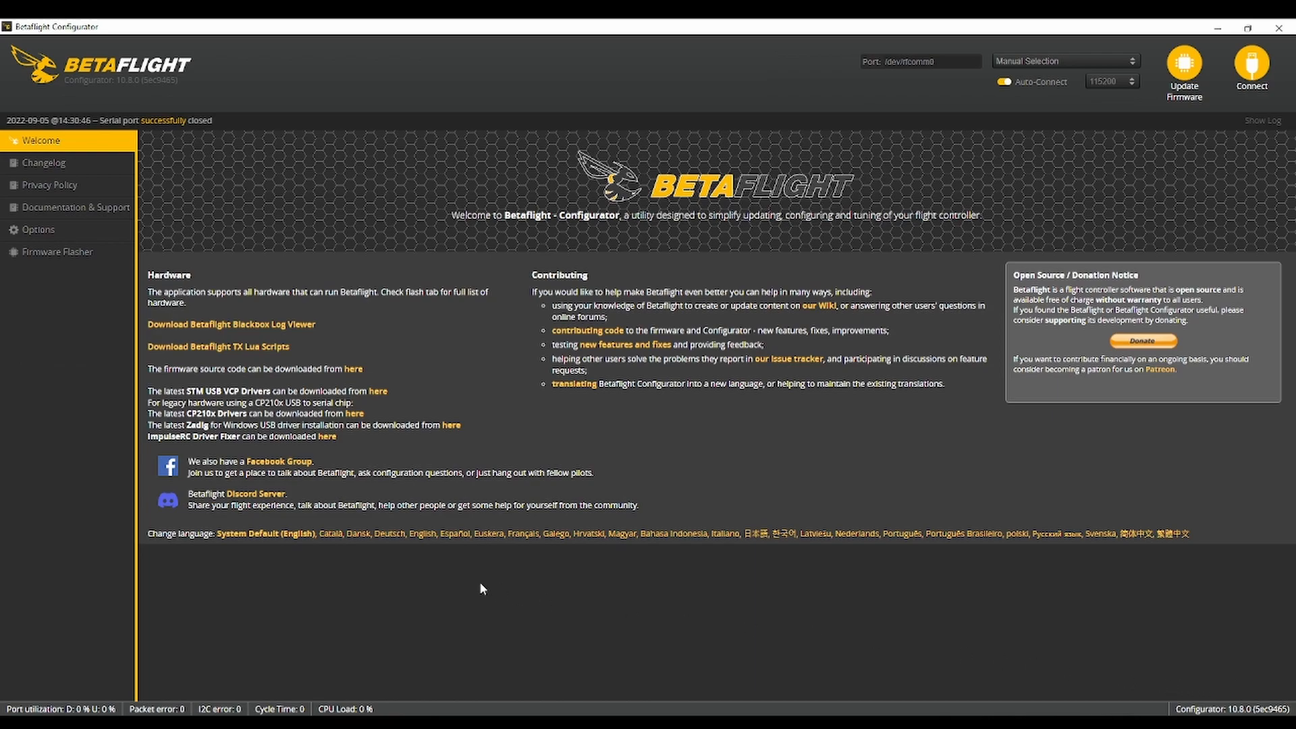
click(1251, 68)
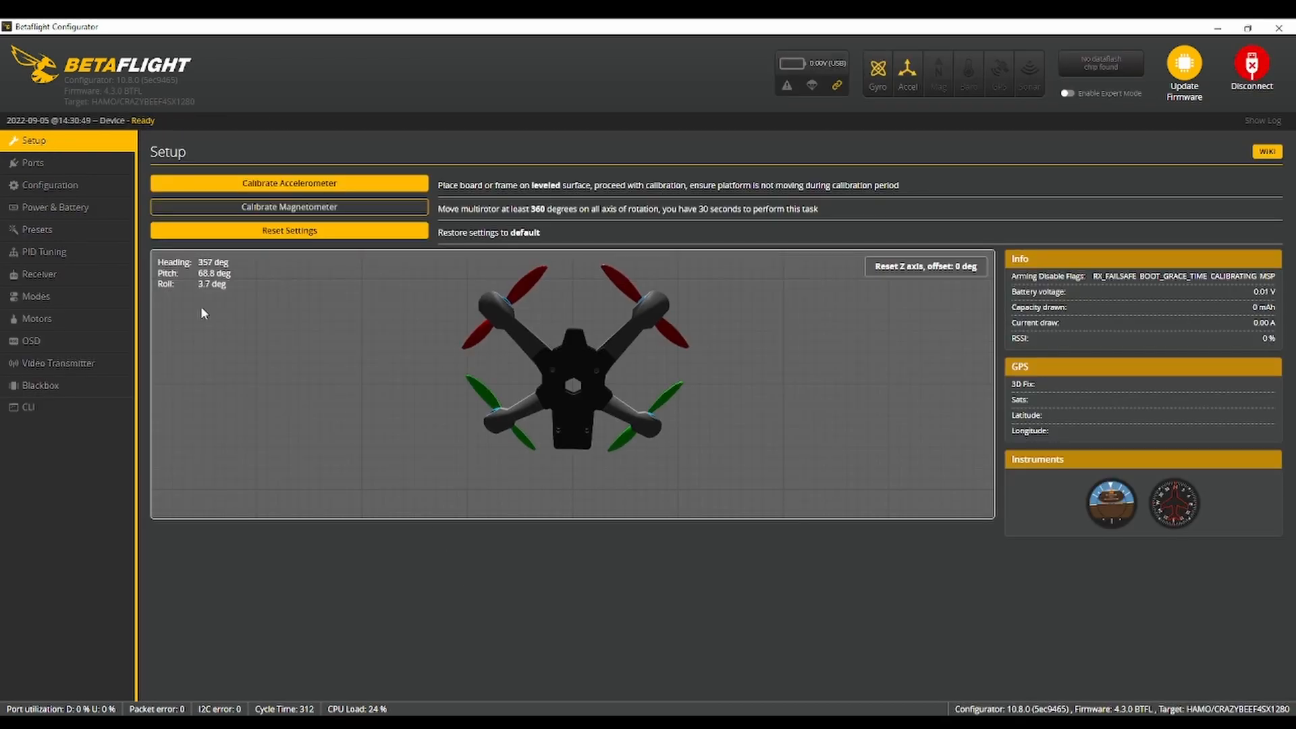
click(48, 184)
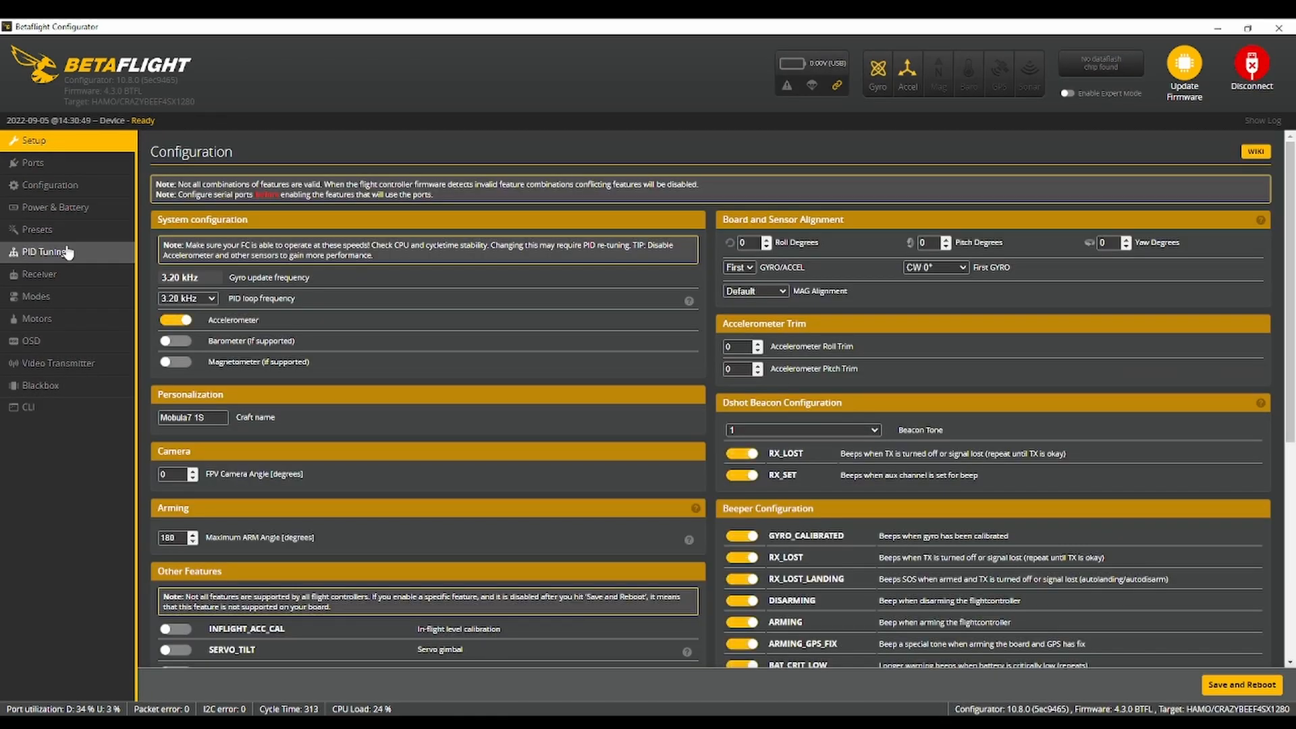
click(43, 251)
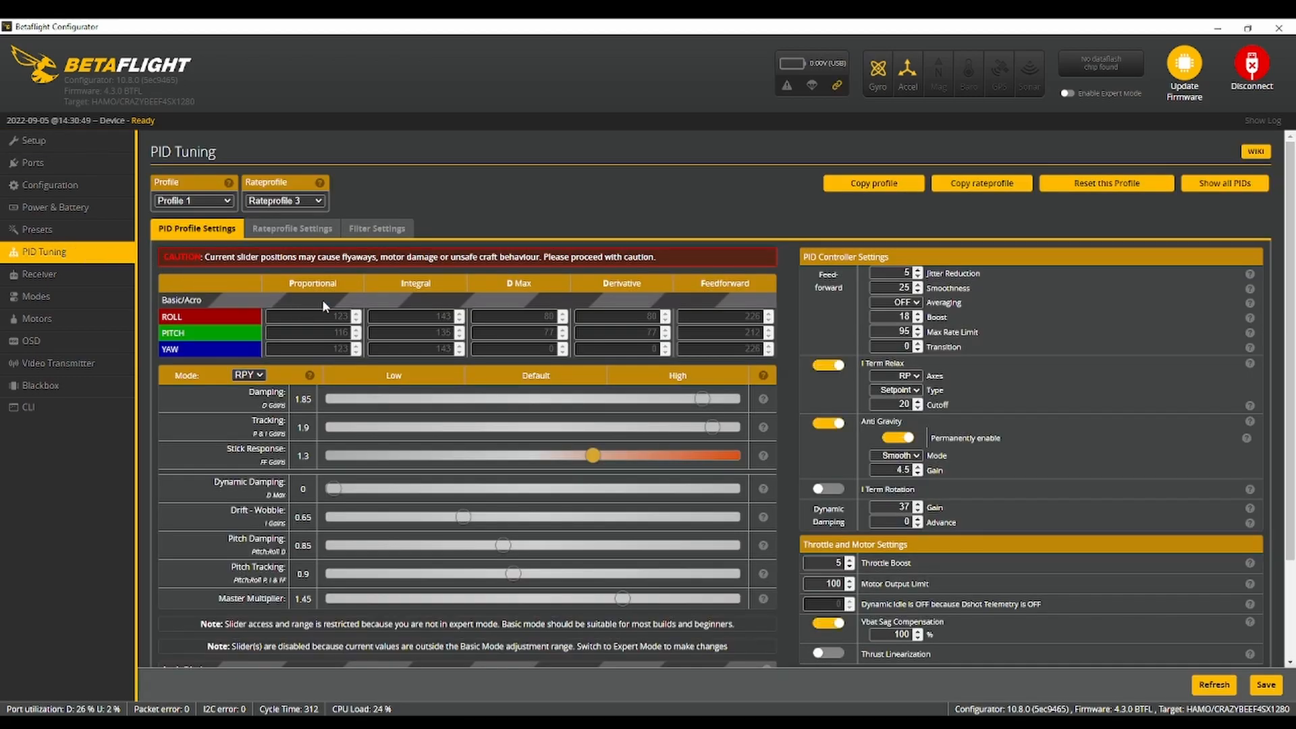
click(376, 228)
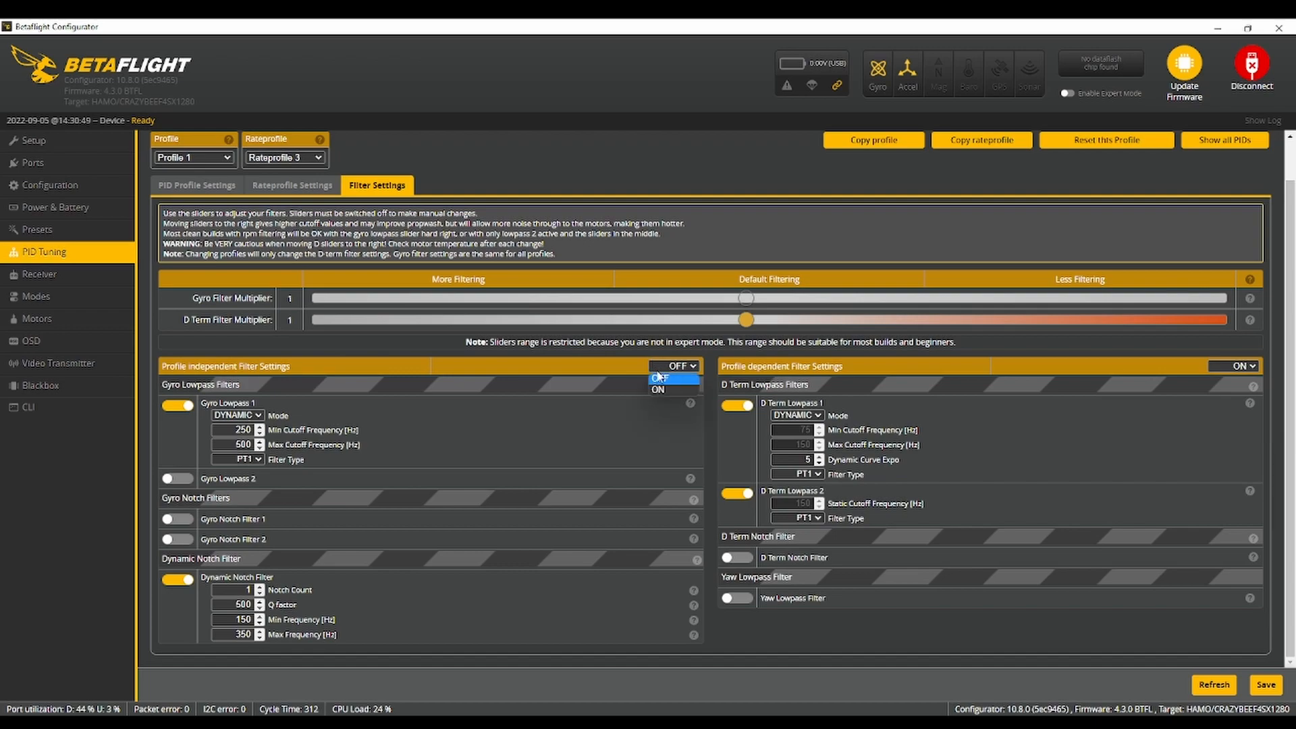
Step: Enable profile-independent filter settings with dynamic notch count 3 and Q factor 300
click(658, 389)
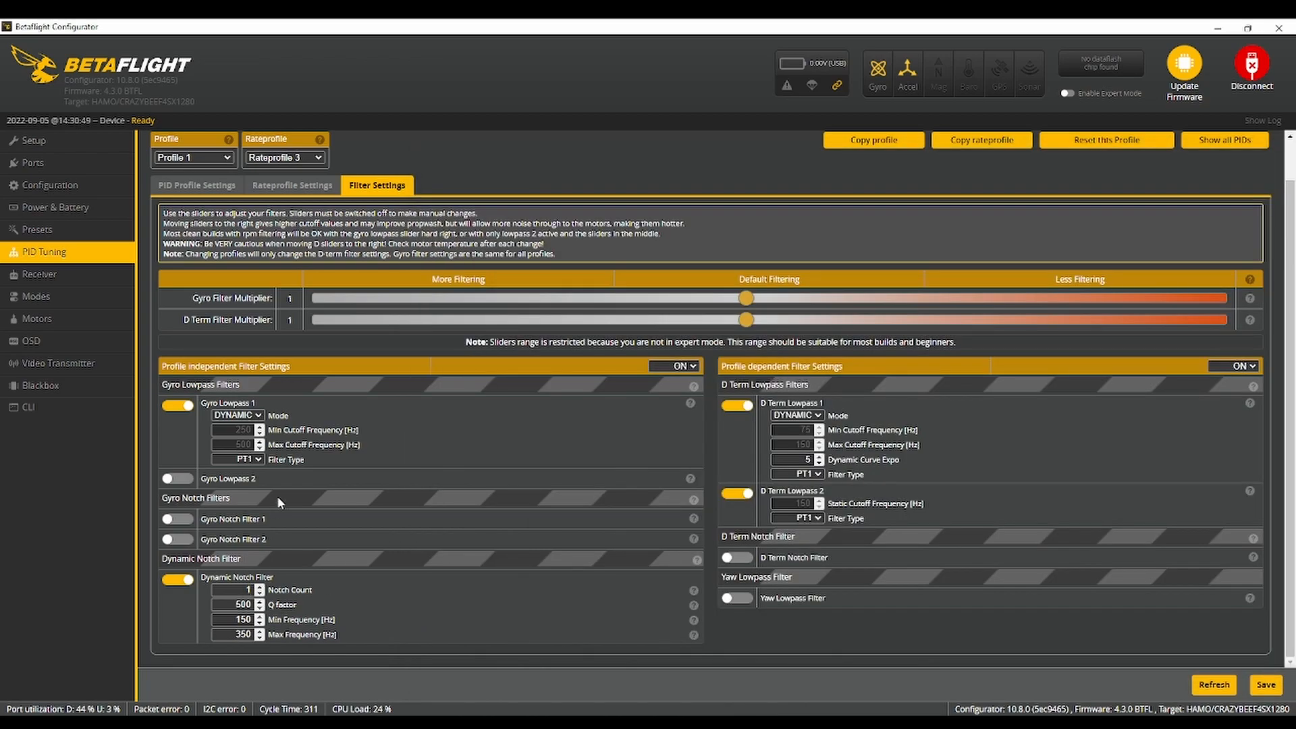
click(258, 586)
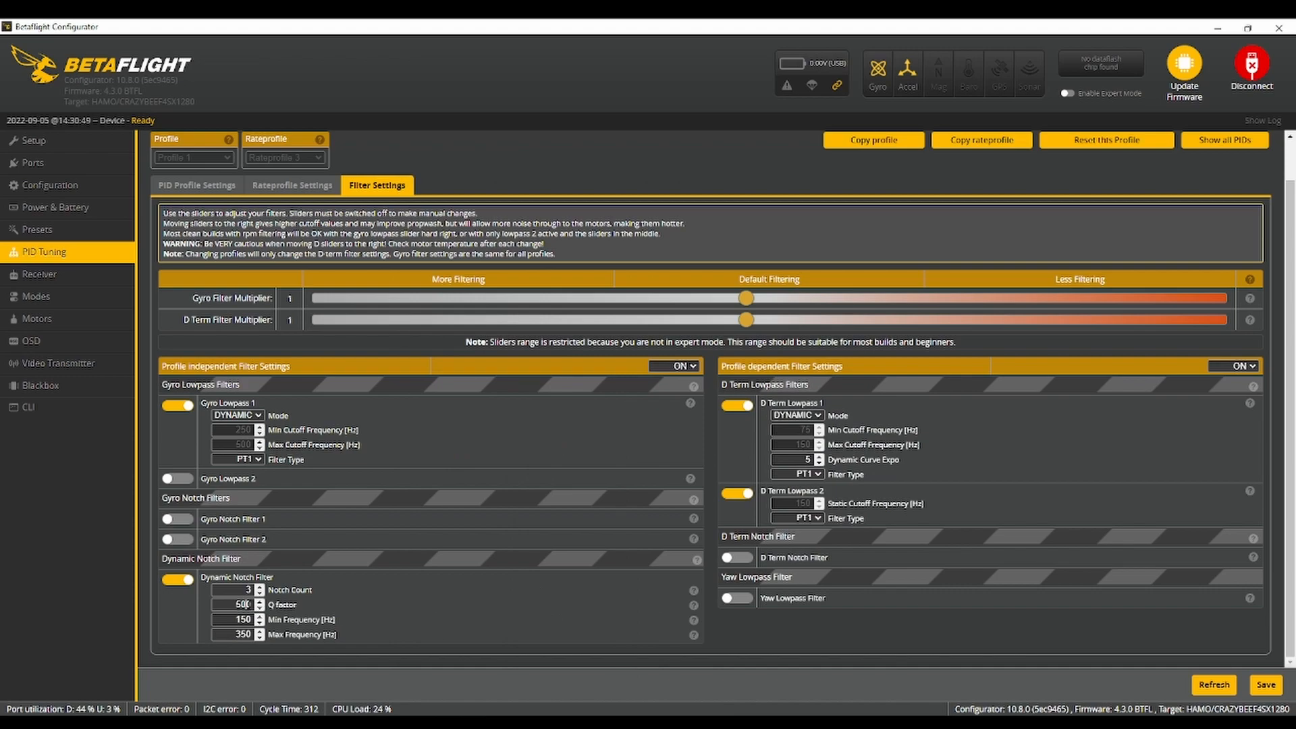
text(300)
text(90)
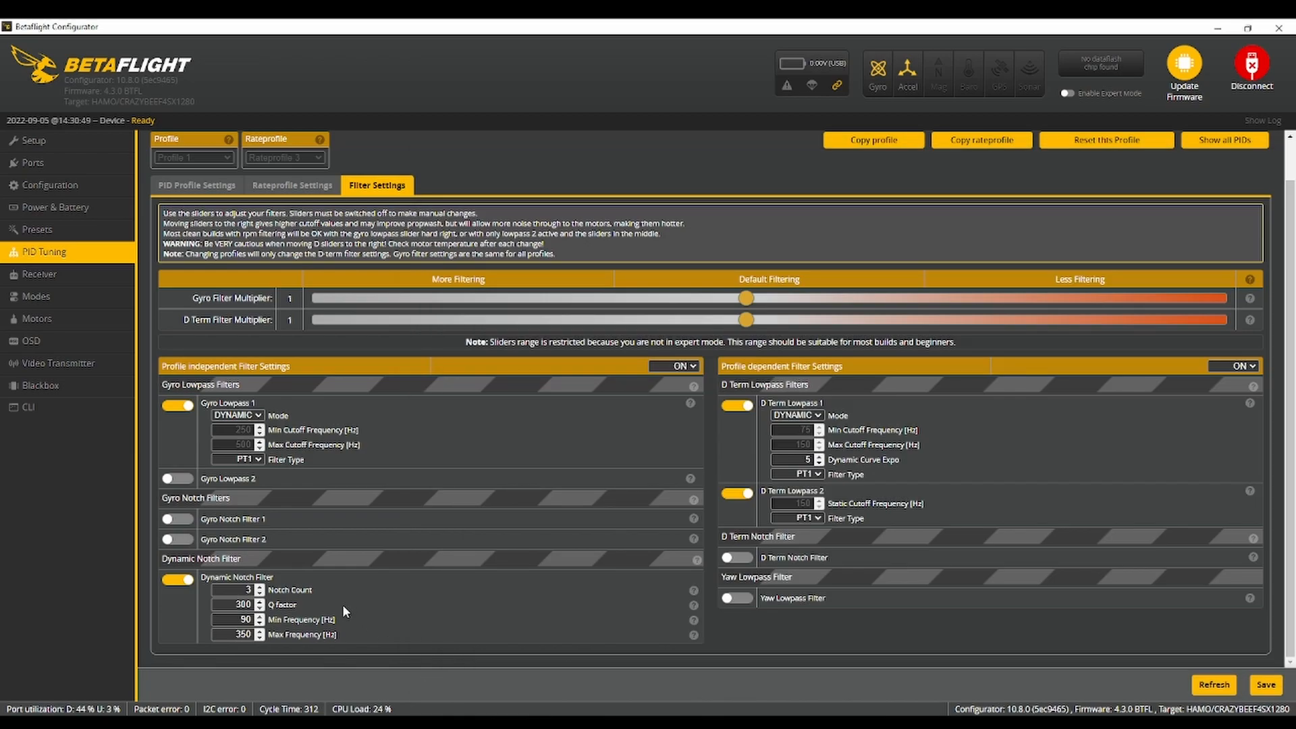
mouse_move(1087, 698)
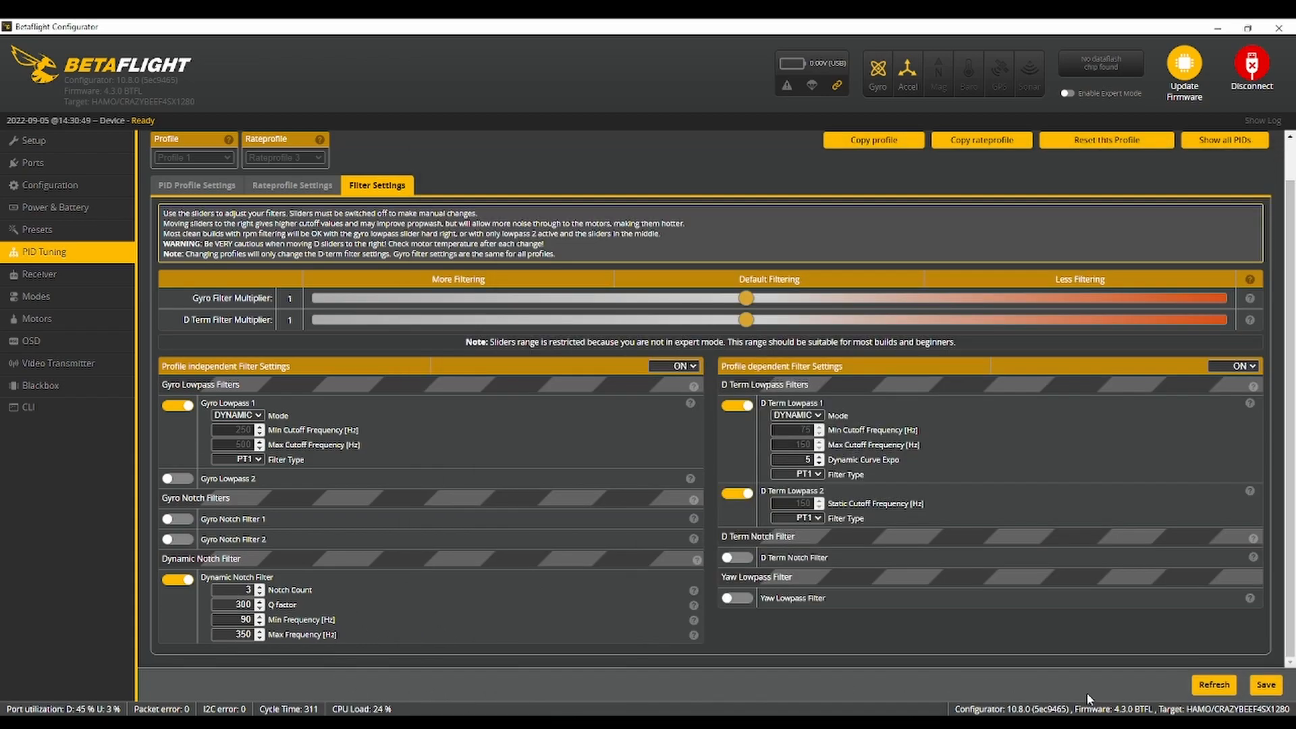
Step: Save the filter settings and enable Bidirectional DShot on the Motors page
click(1265, 685)
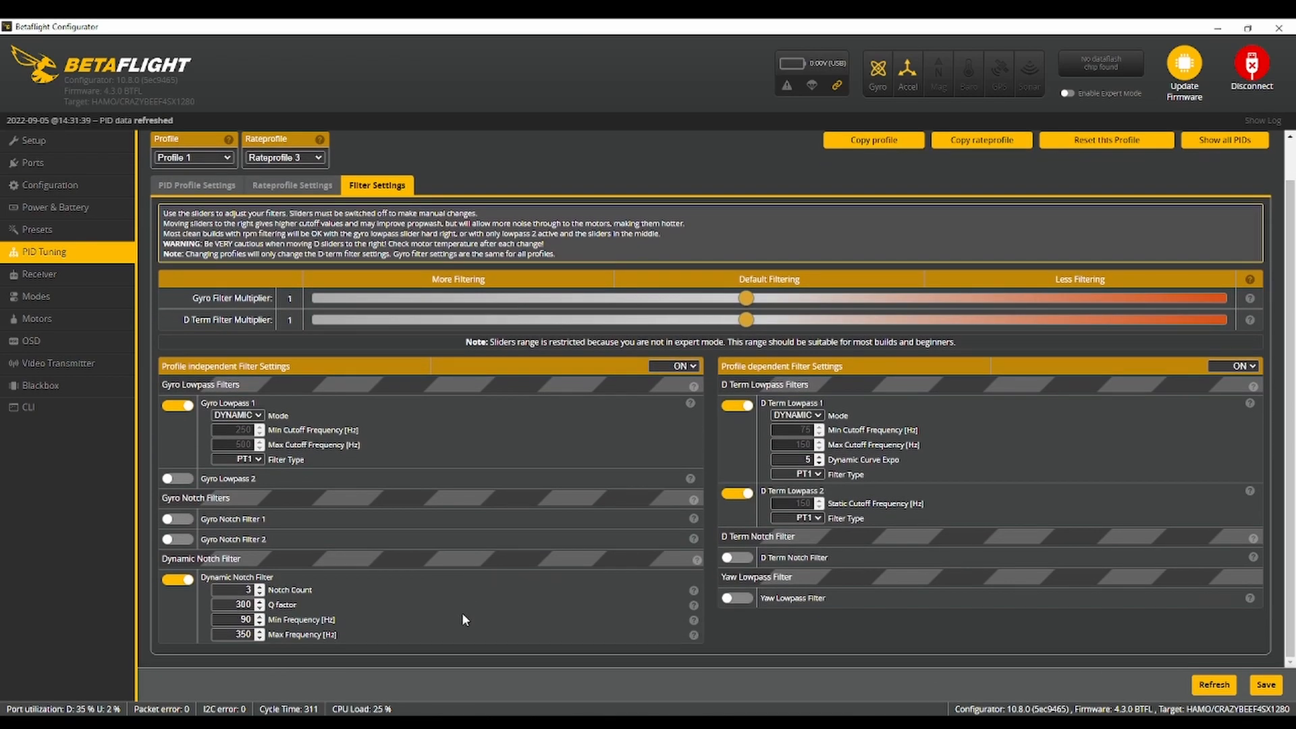
mouse_move(483, 297)
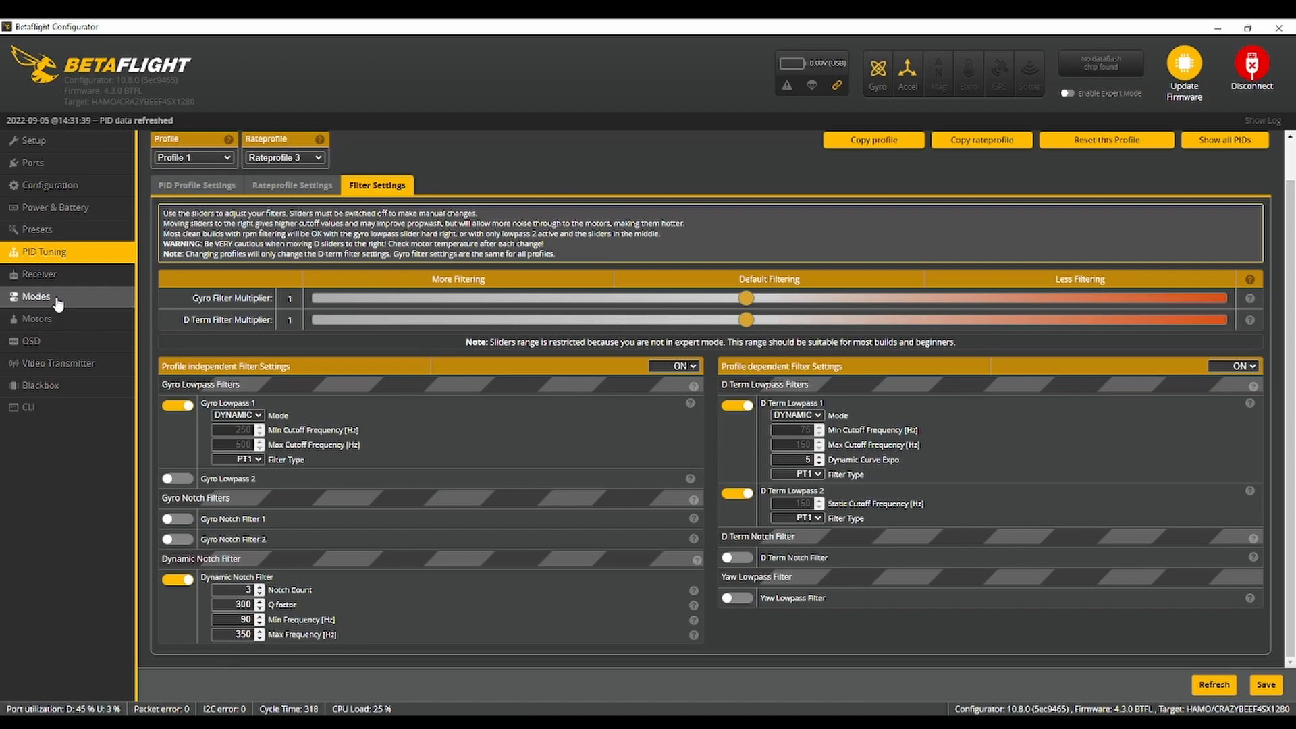
click(36, 319)
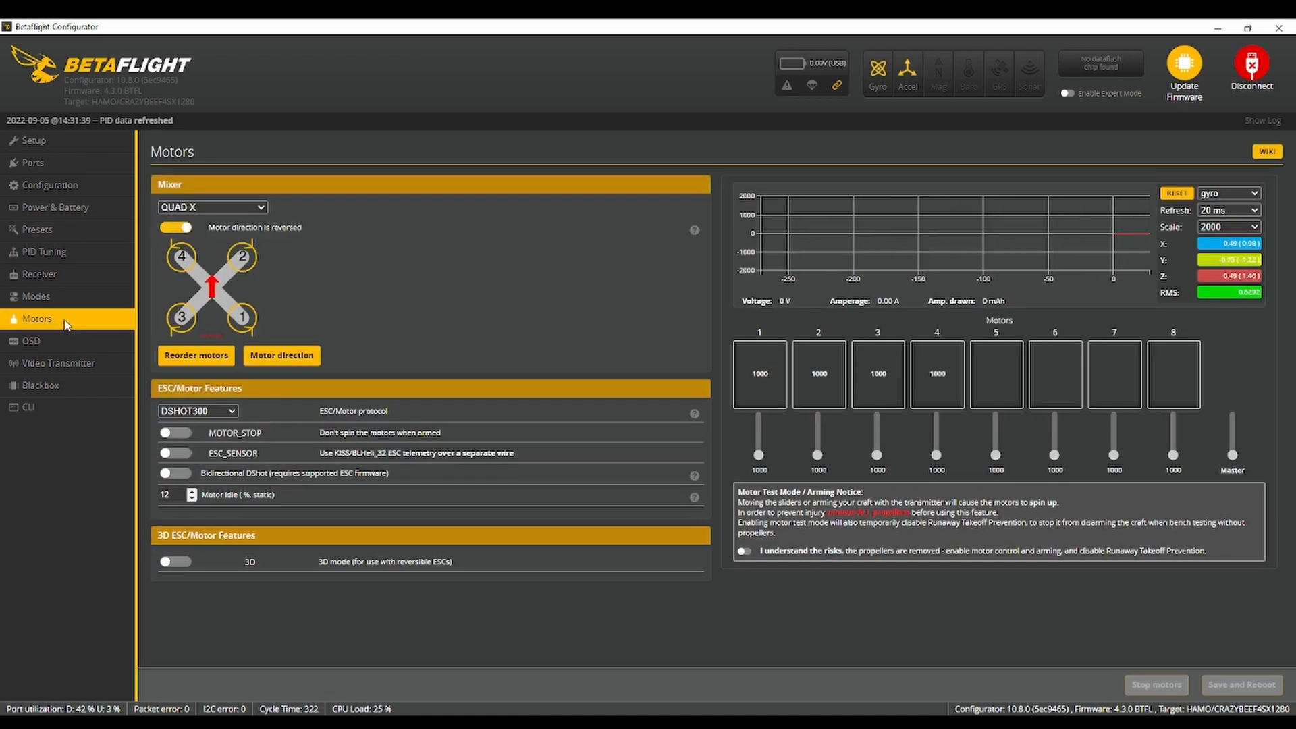
click(174, 472)
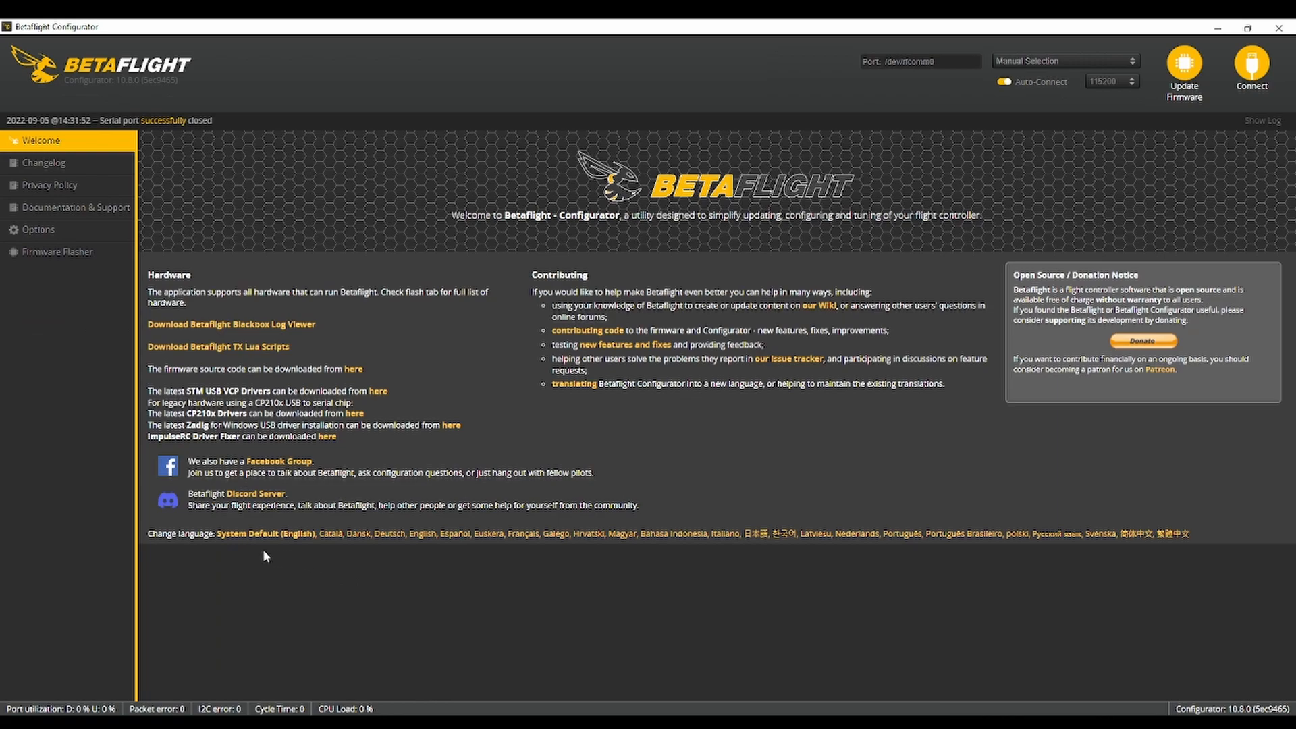
Step: Reconnect, confirm the motor settings with idle 24, then disconnect from the flight controller
click(1250, 68)
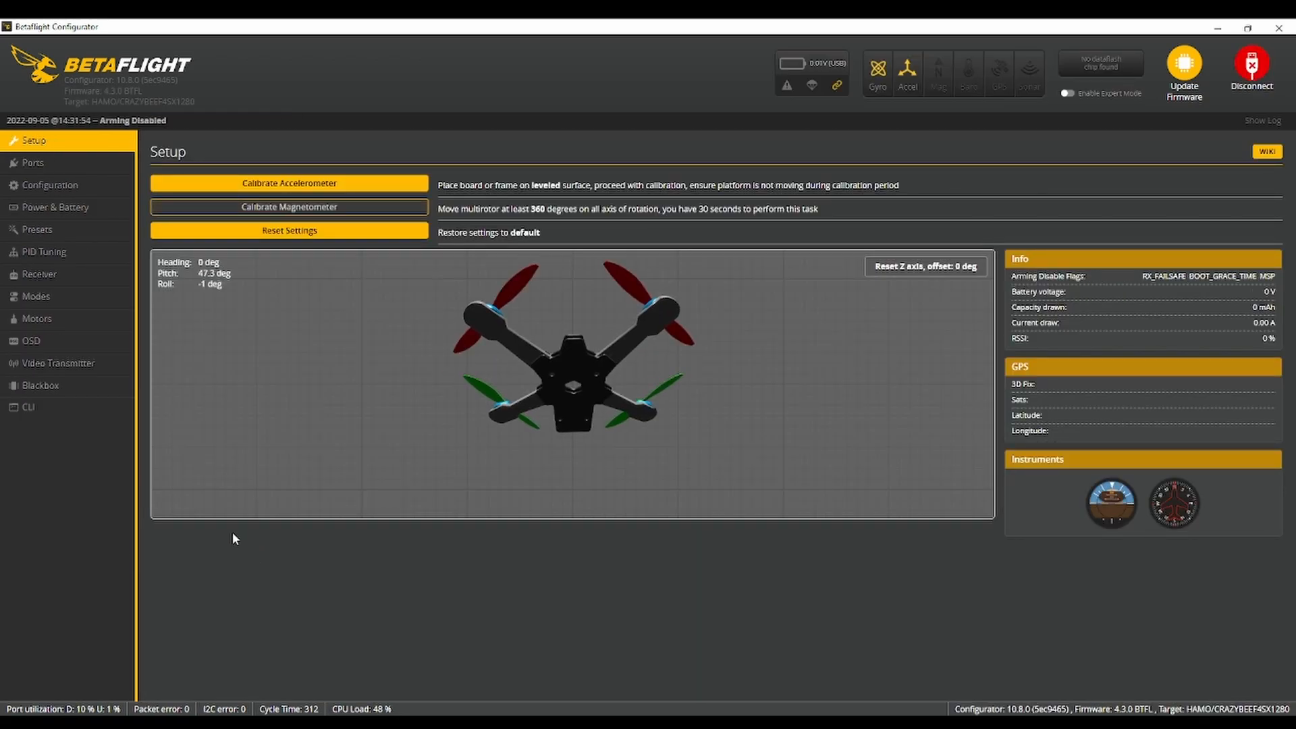
click(36, 317)
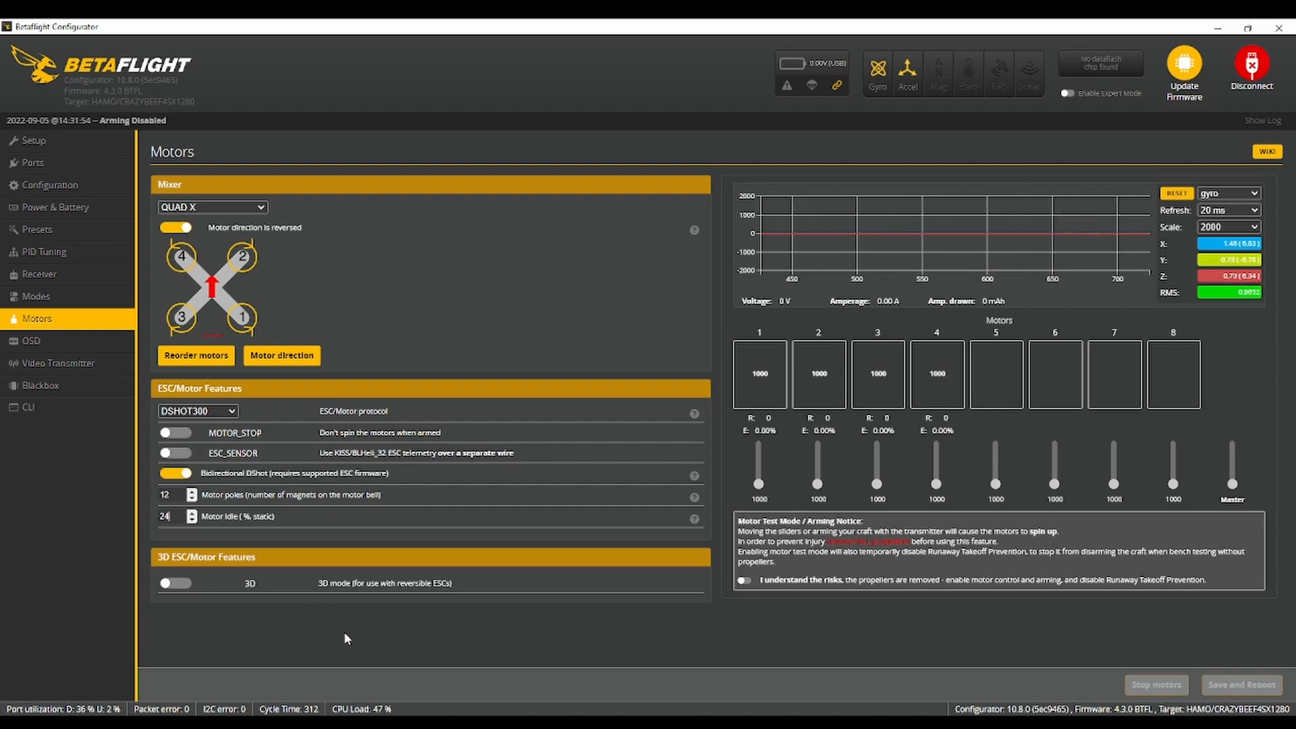
click(1250, 67)
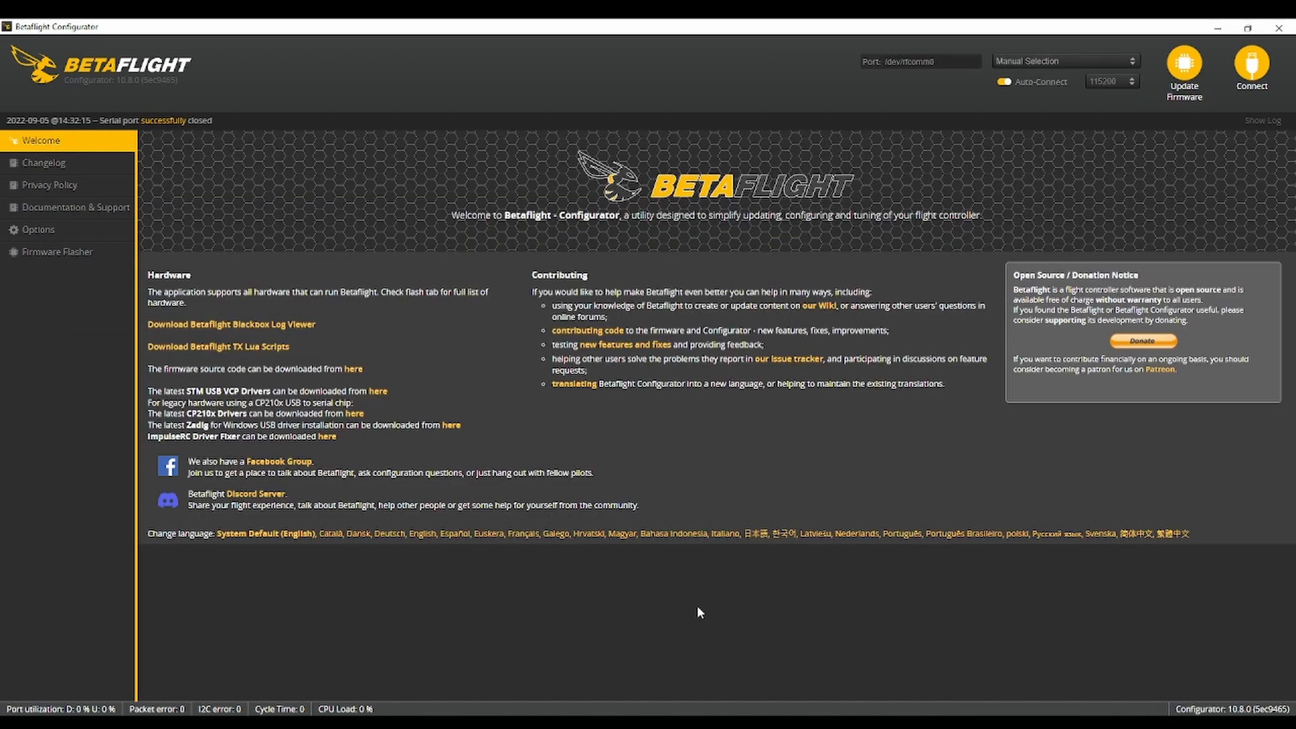
Step: Reconnect and set the PID loop frequency to 1.60 kHz, saving and rebooting the flight controller
click(1251, 71)
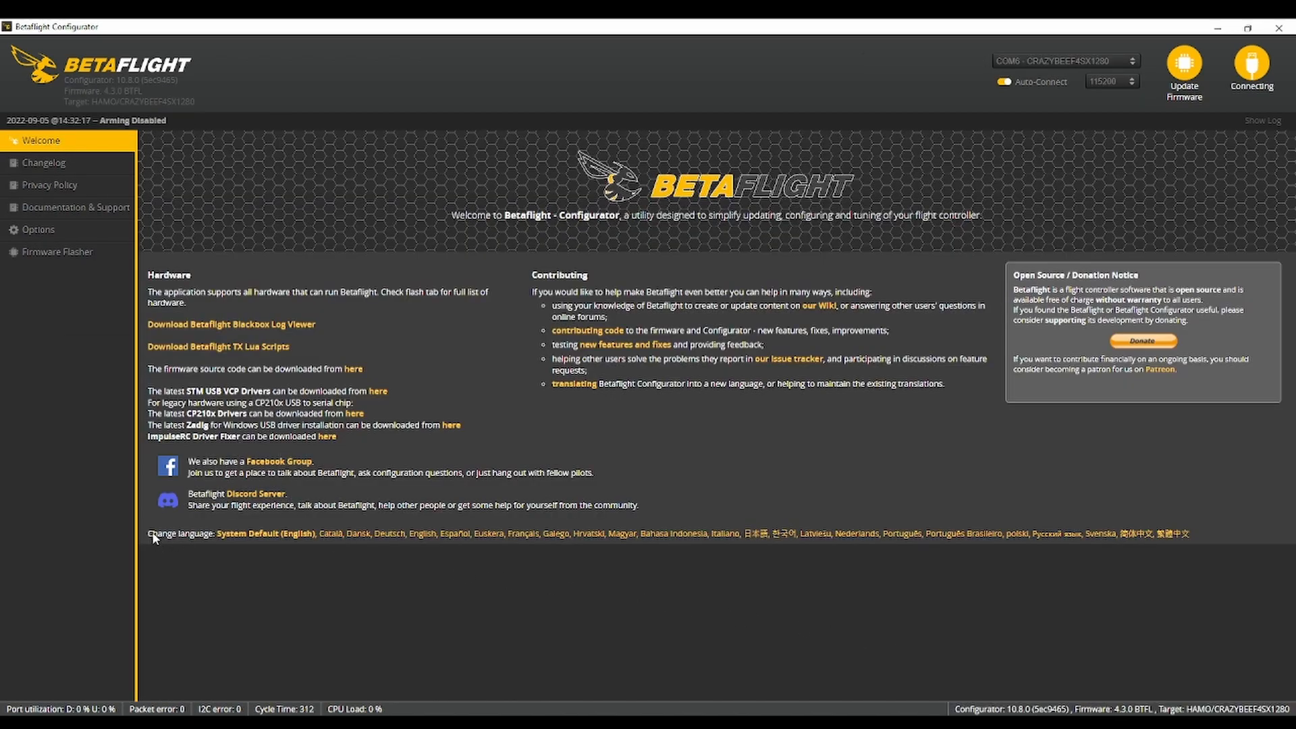
click(1251, 67)
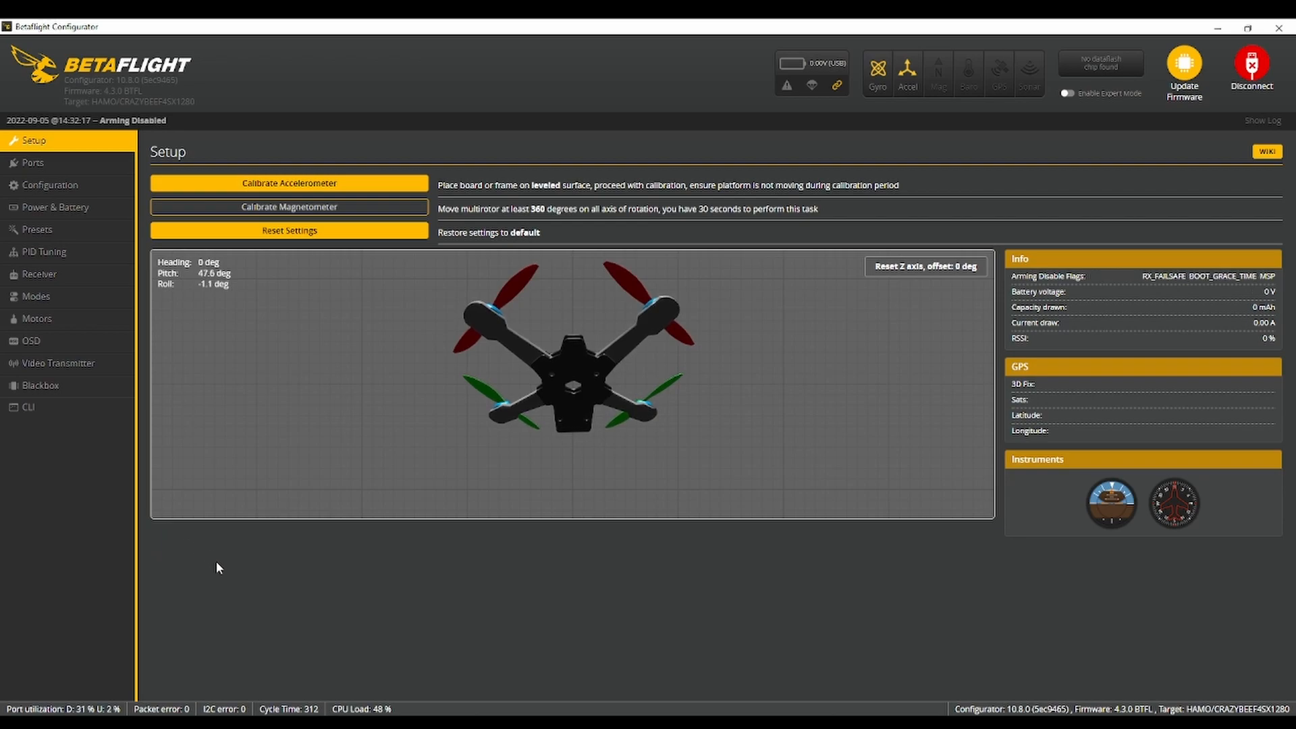
mouse_move(70, 324)
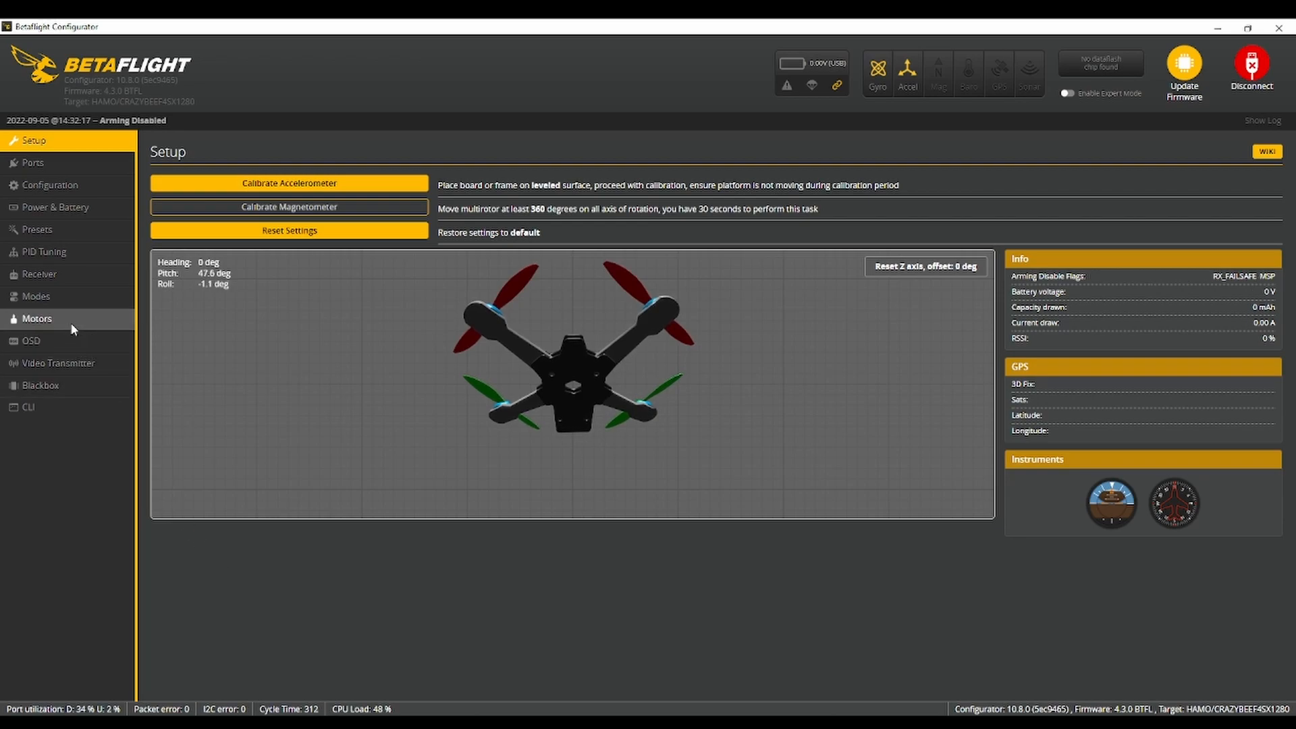
click(37, 318)
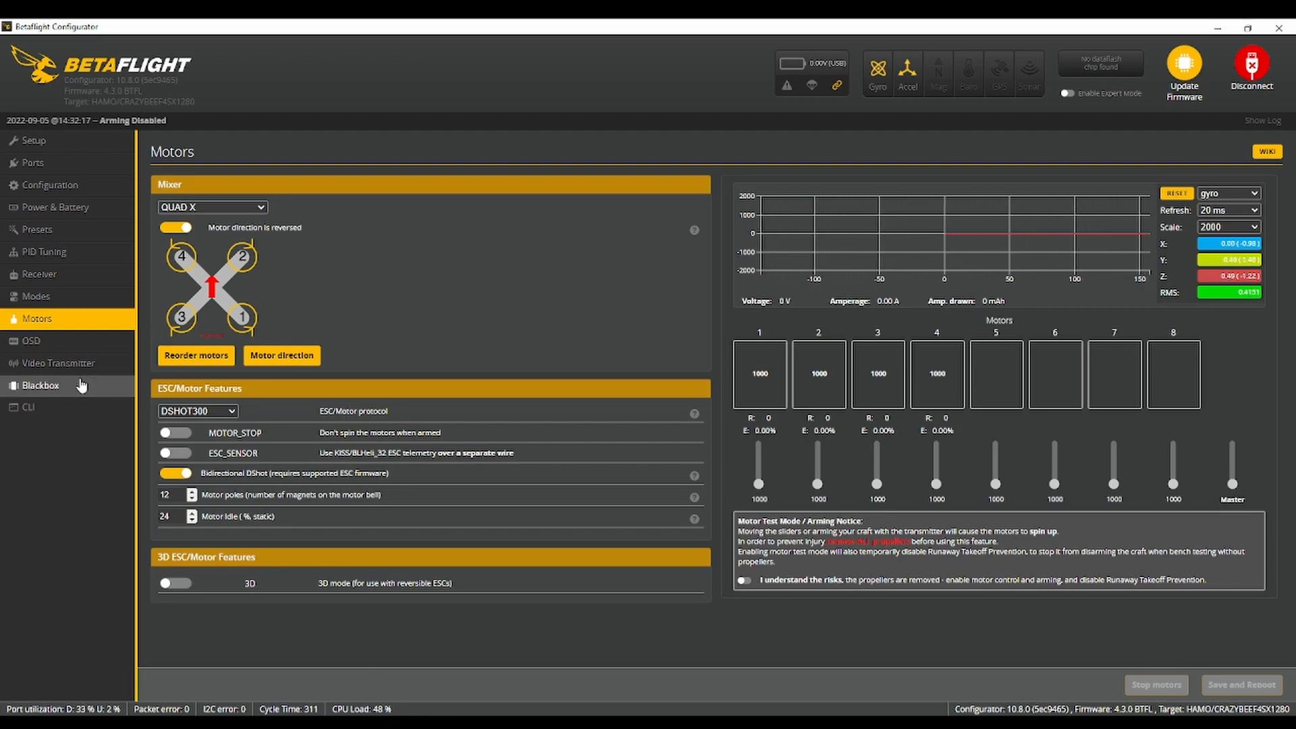
click(49, 184)
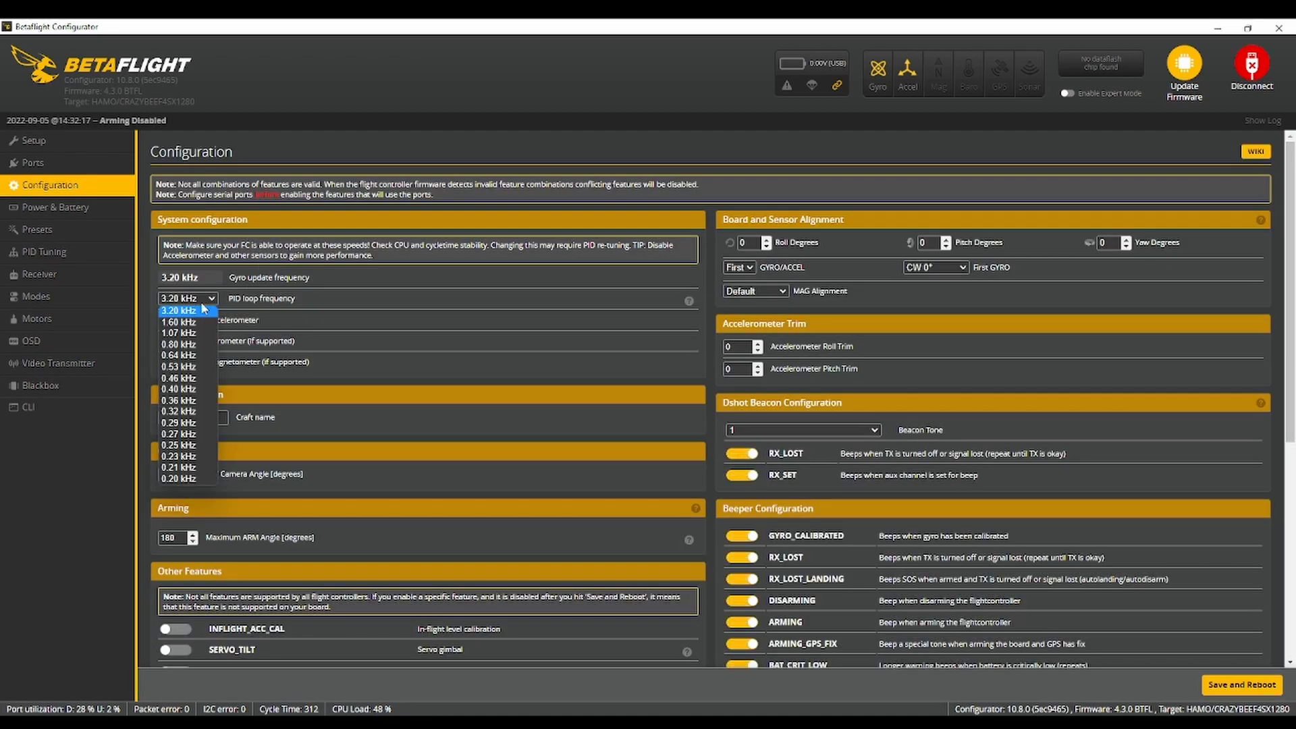
click(177, 321)
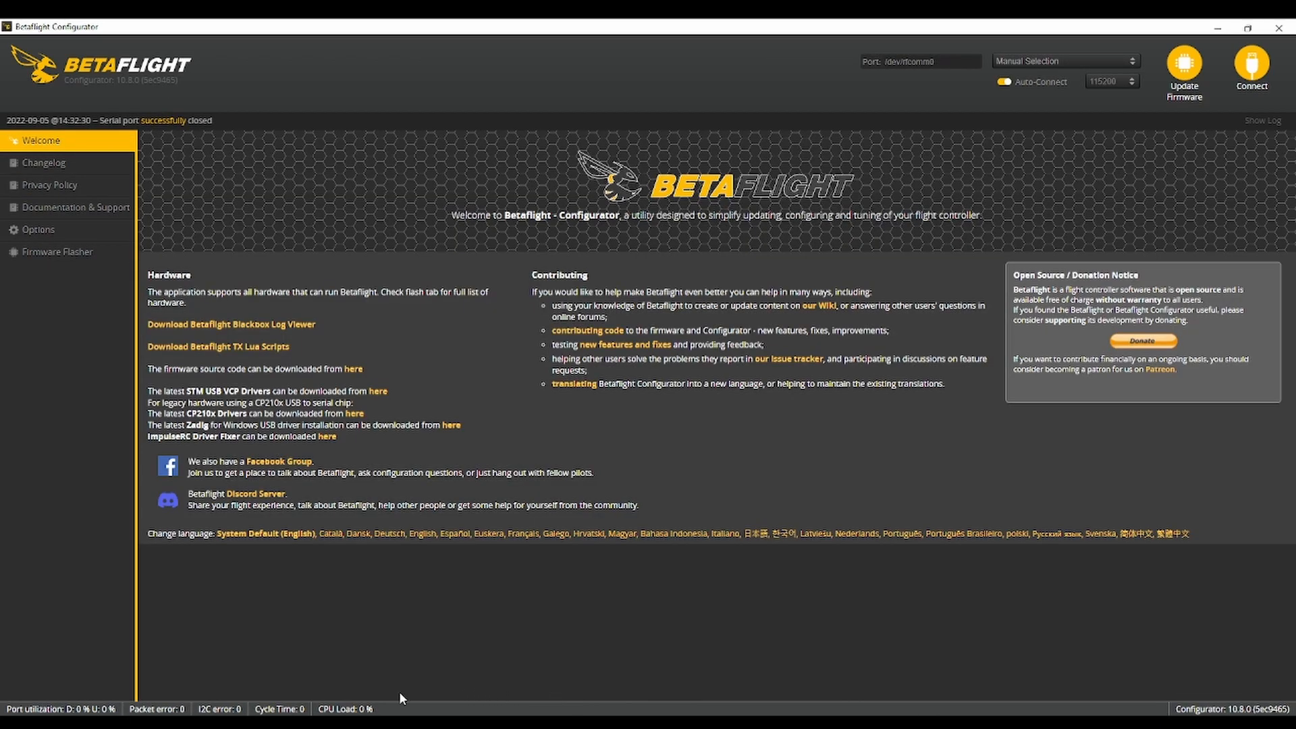
click(1250, 67)
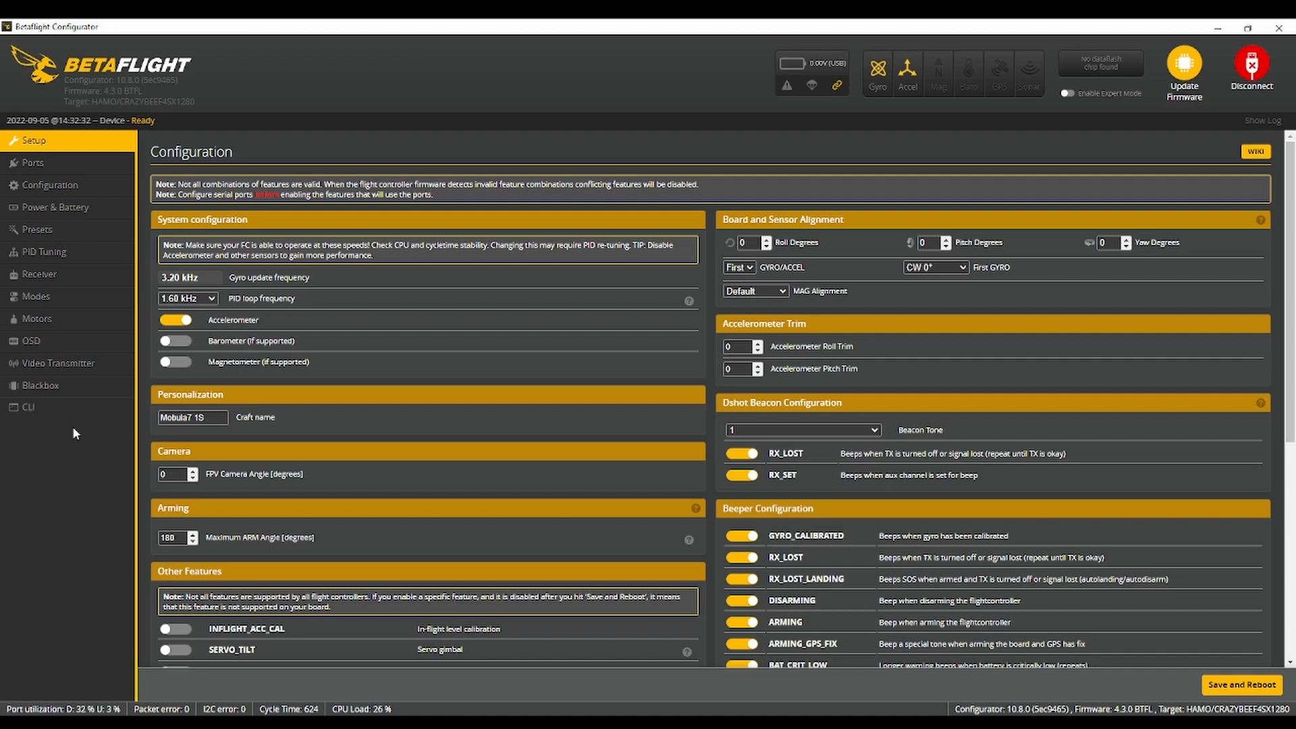
mouse_move(73, 357)
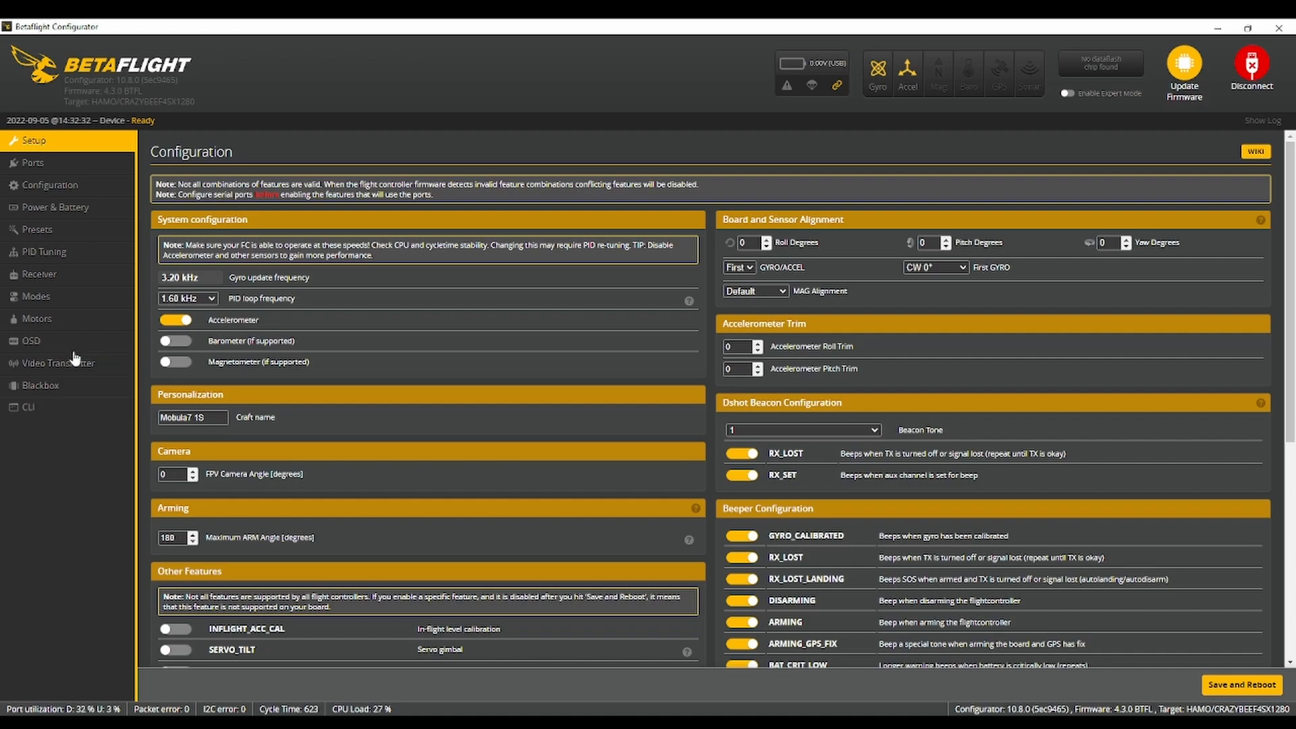
Step: Recheck Motors, Configuration, PID Tuning filters (Gyro RPM filter 3 harmonics) and Modes, then disconnect
click(37, 318)
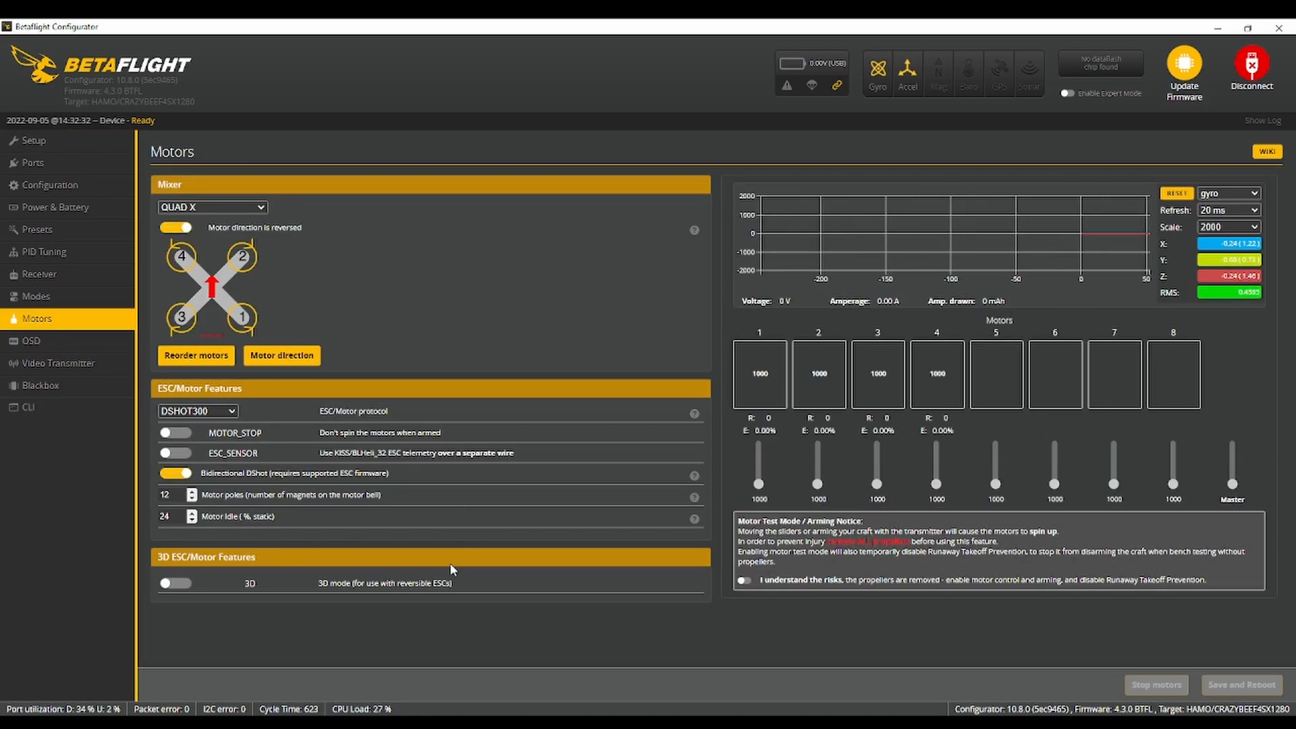
mouse_move(47, 345)
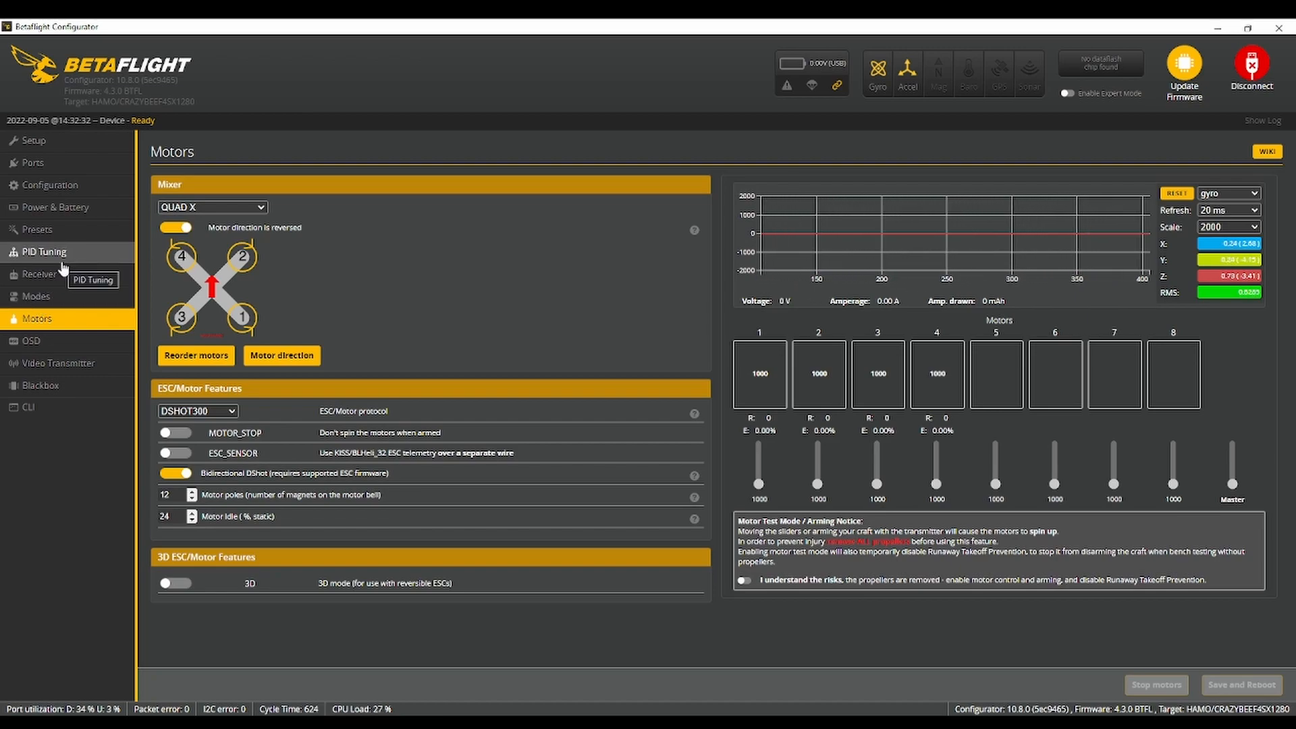
click(49, 184)
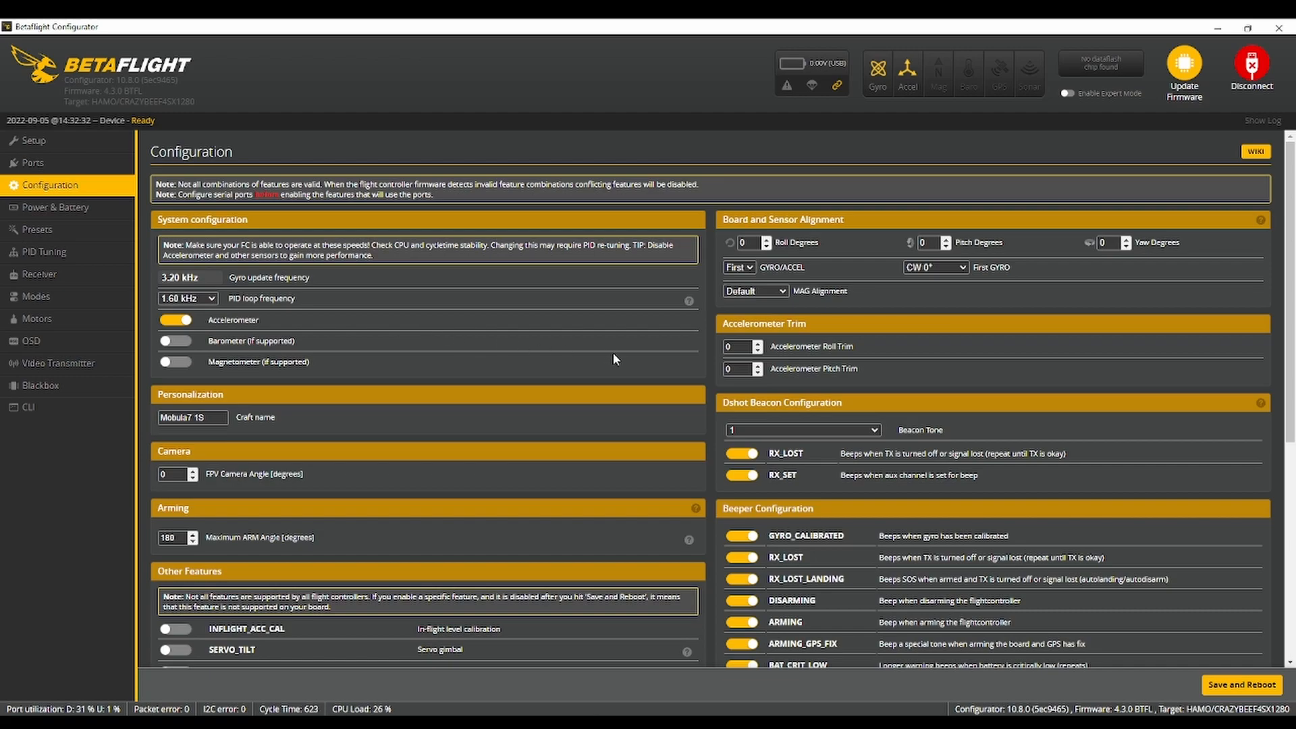
scroll(down, 3)
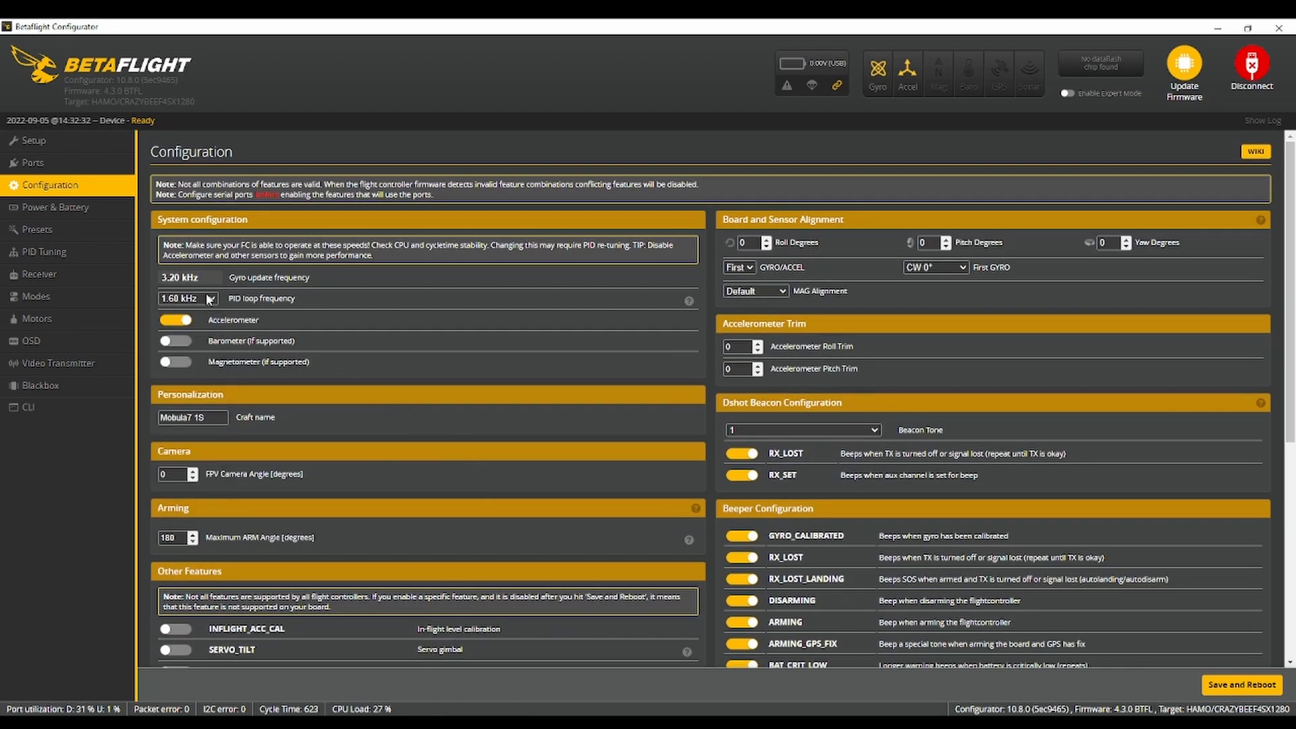
click(44, 251)
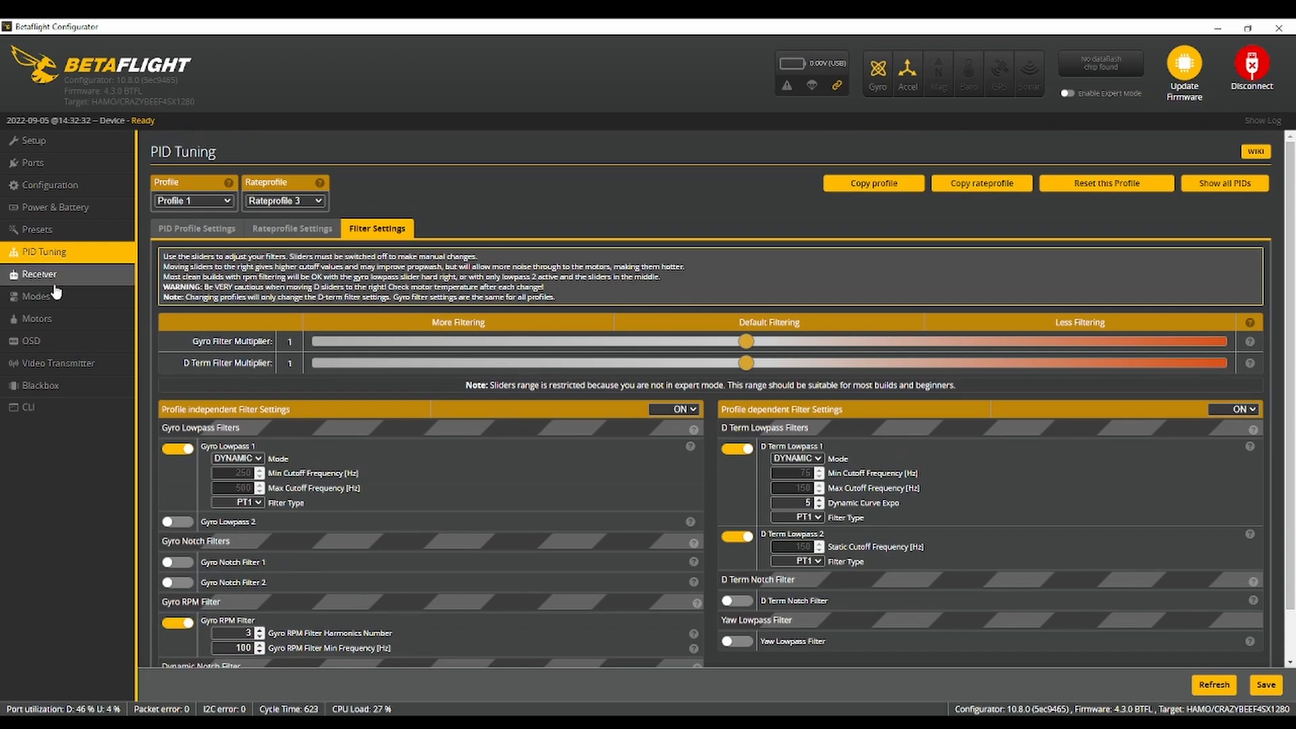
click(36, 295)
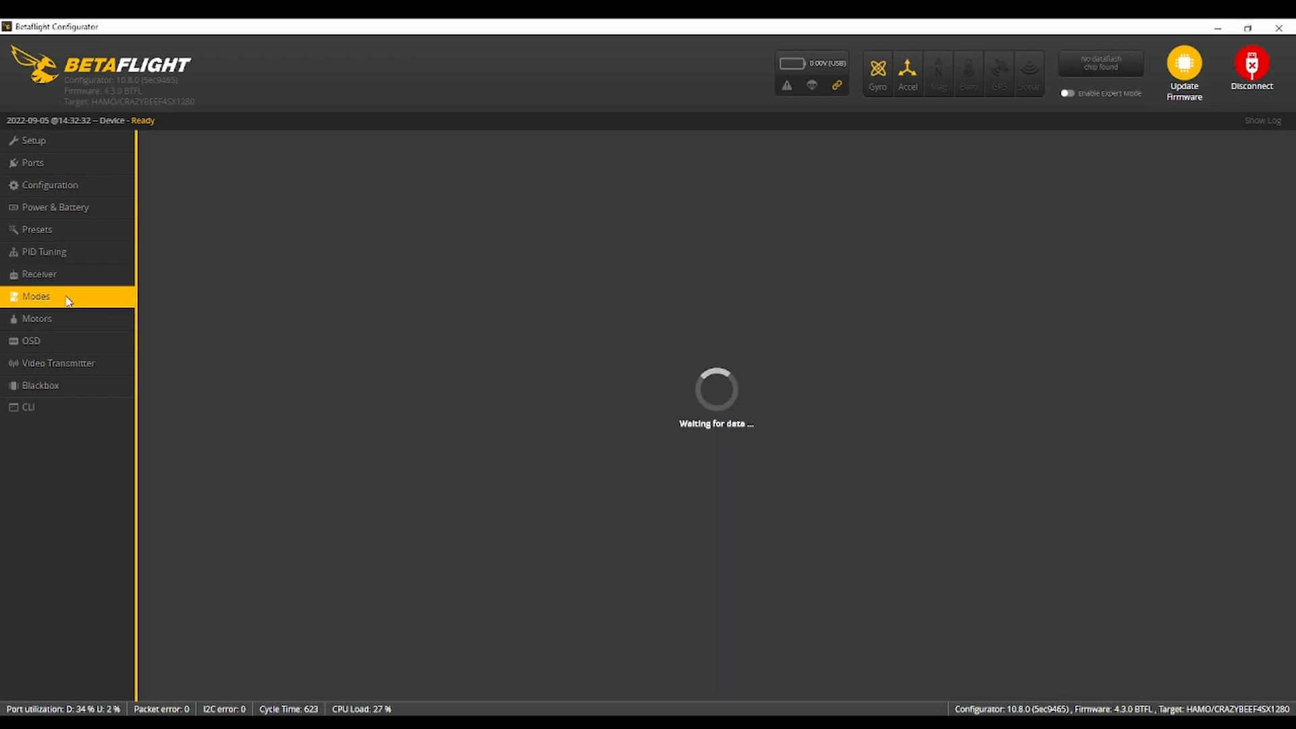
click(36, 319)
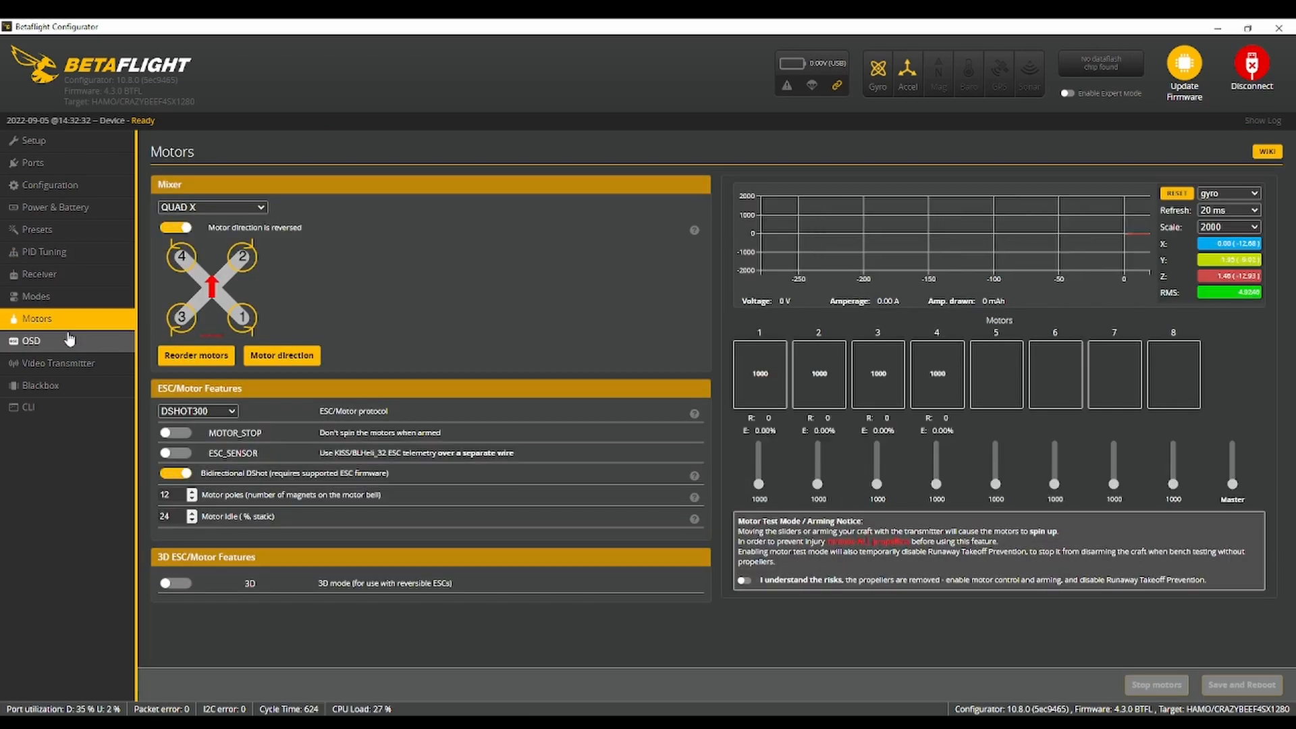
click(1250, 68)
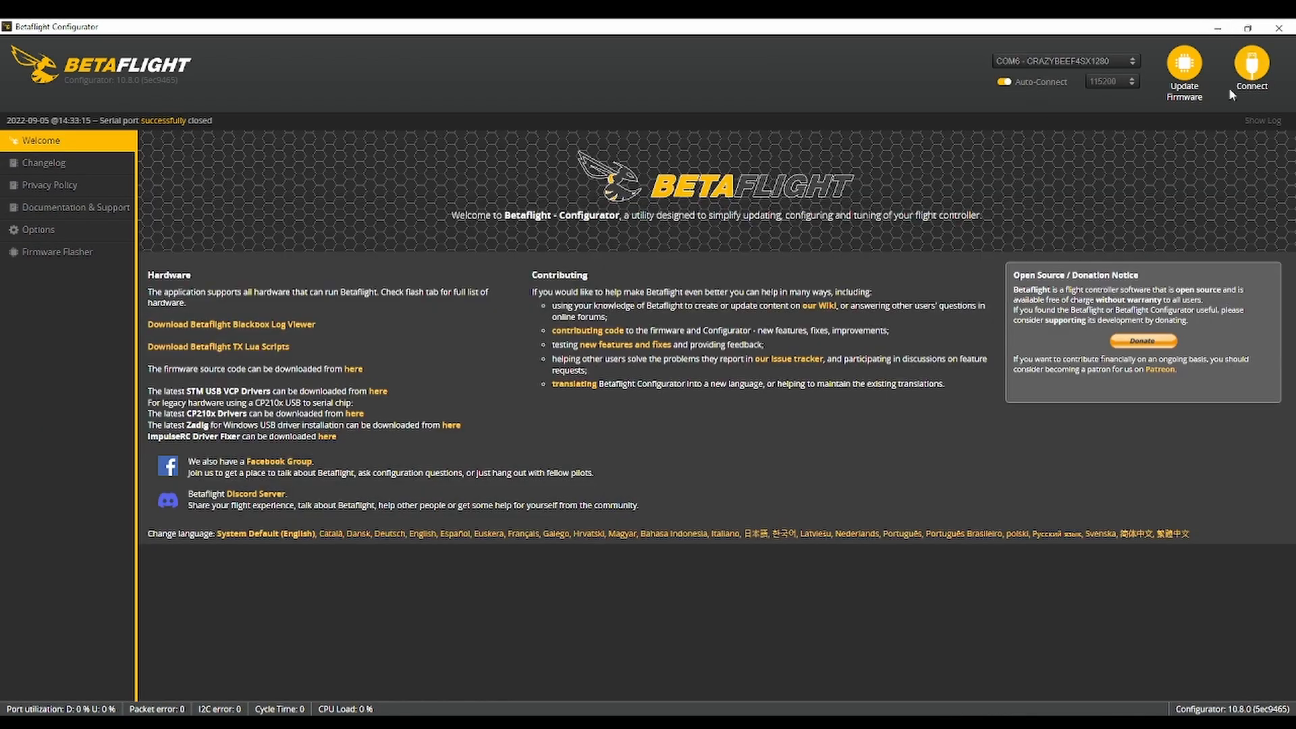
mouse_move(616, 270)
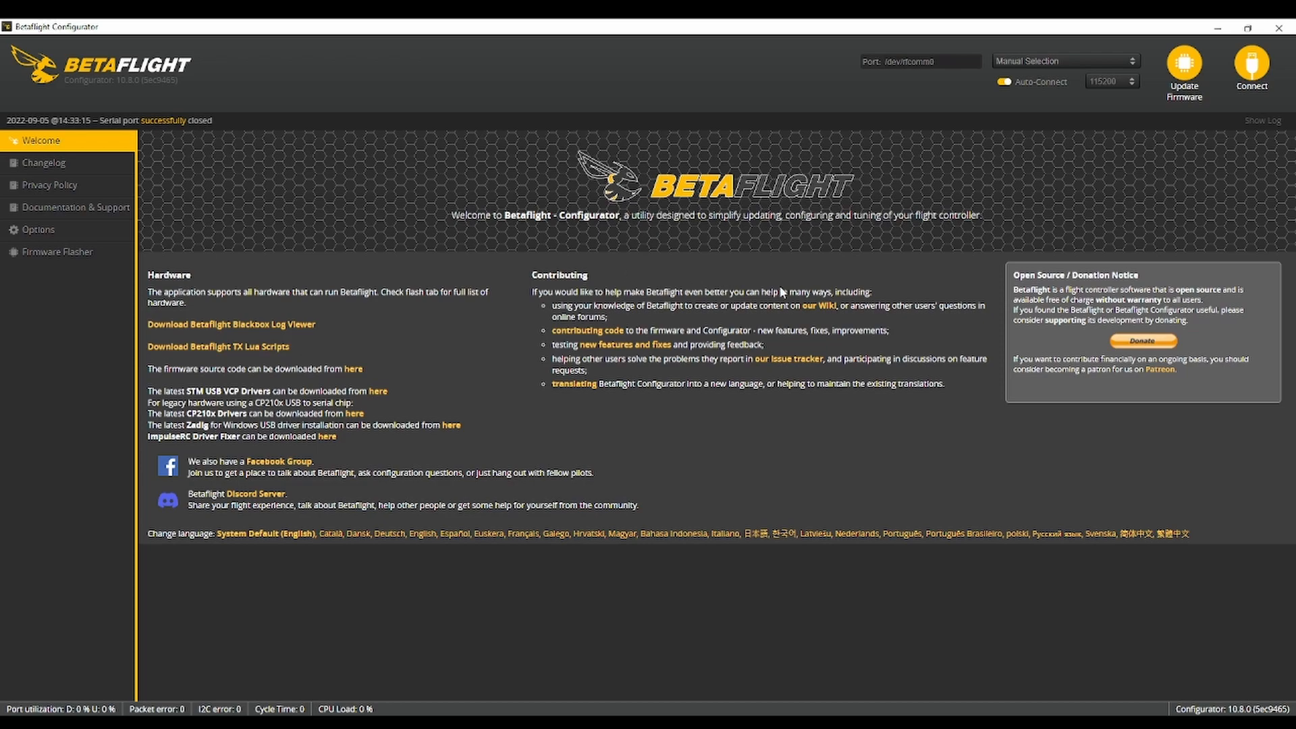
mouse_move(420, 345)
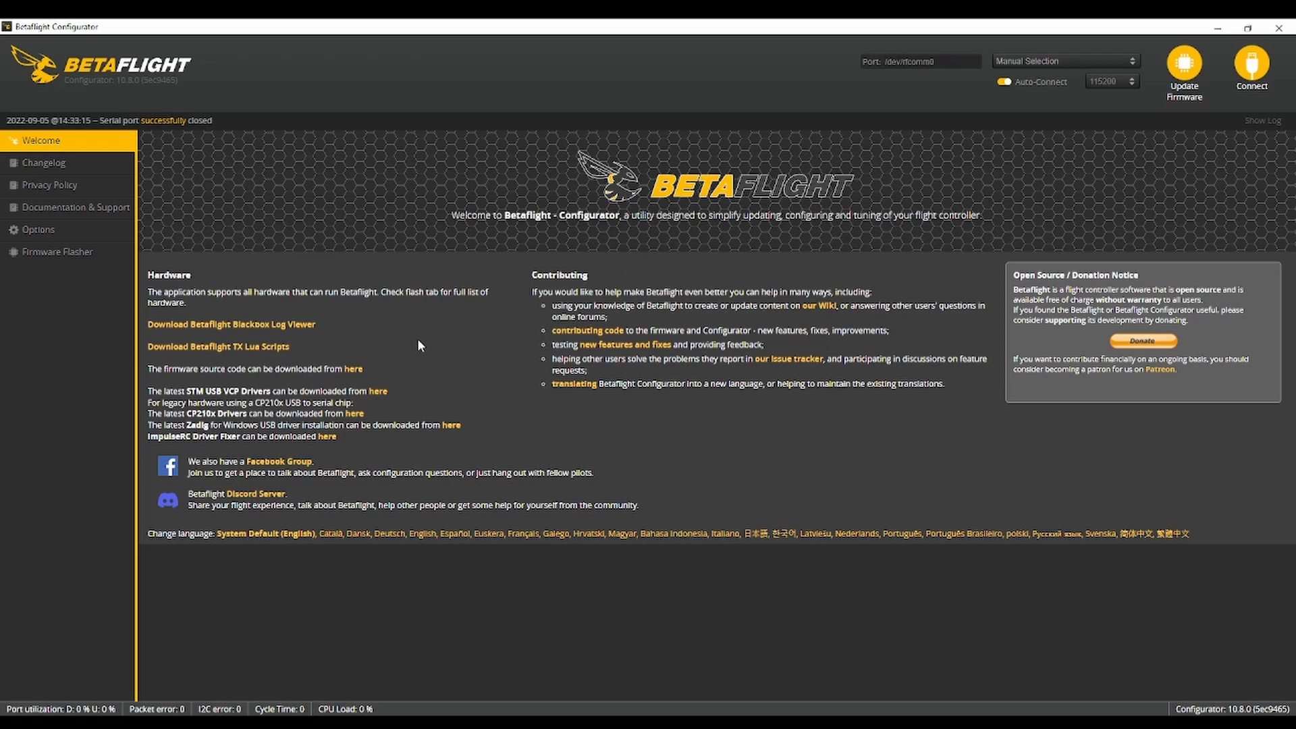
mouse_move(397, 366)
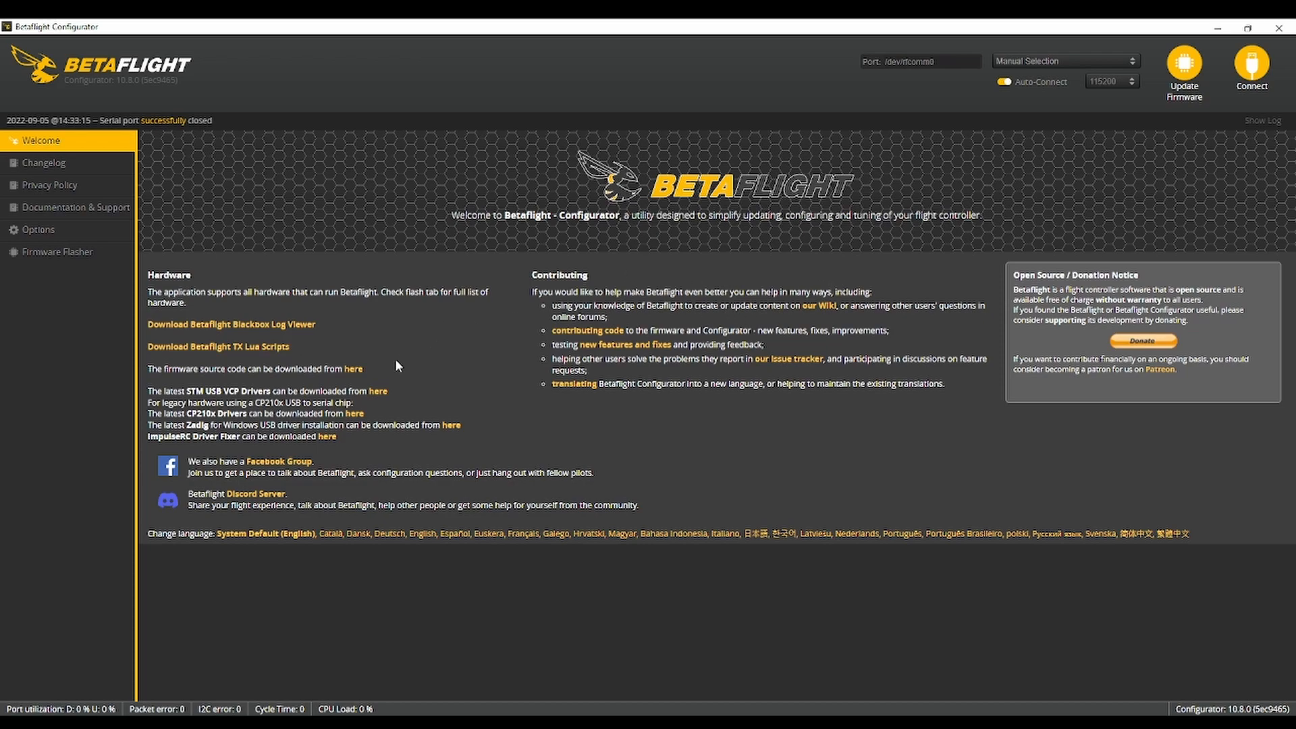